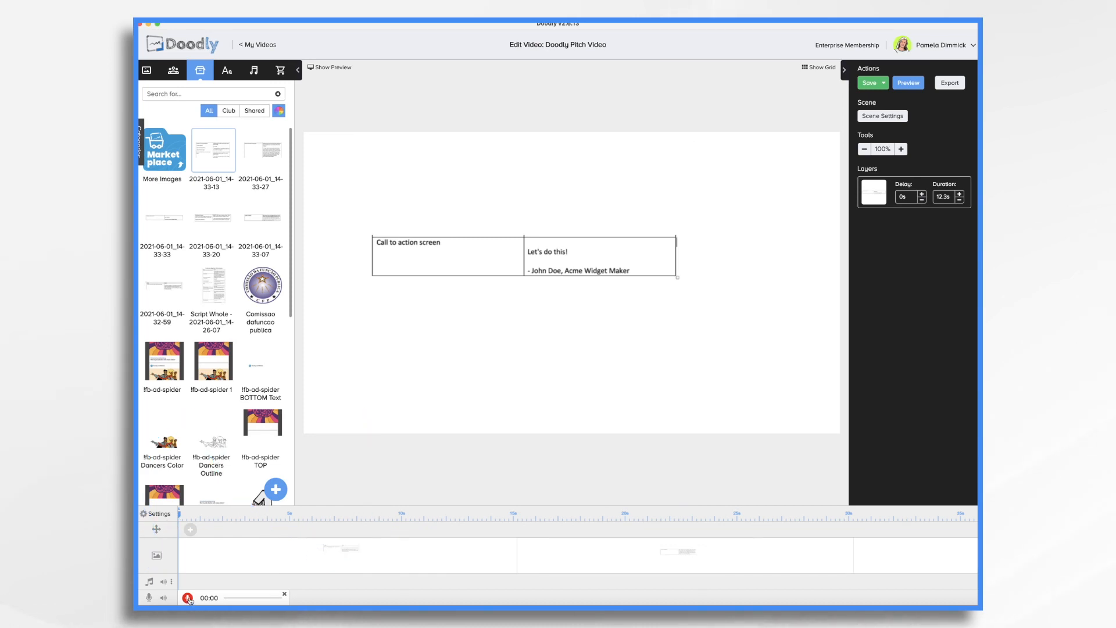
- Record the voiceover narration while the script scenes play back, then stop recording
{"action": "left_click", "coordinate": [188, 596]}
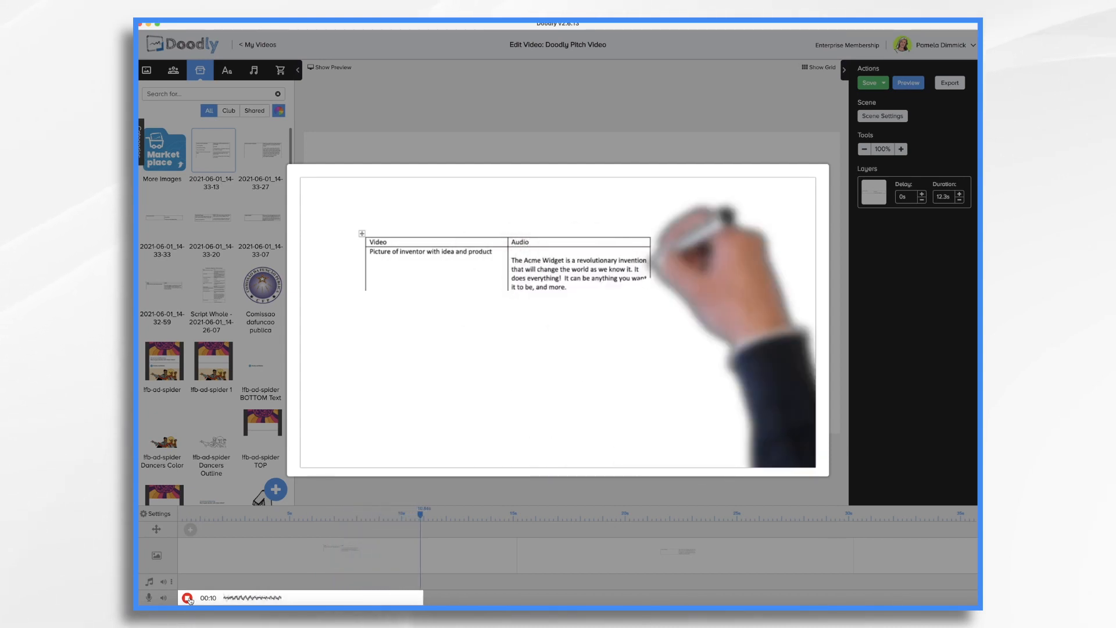
{"action": "left_click", "coordinate": [147, 70]}
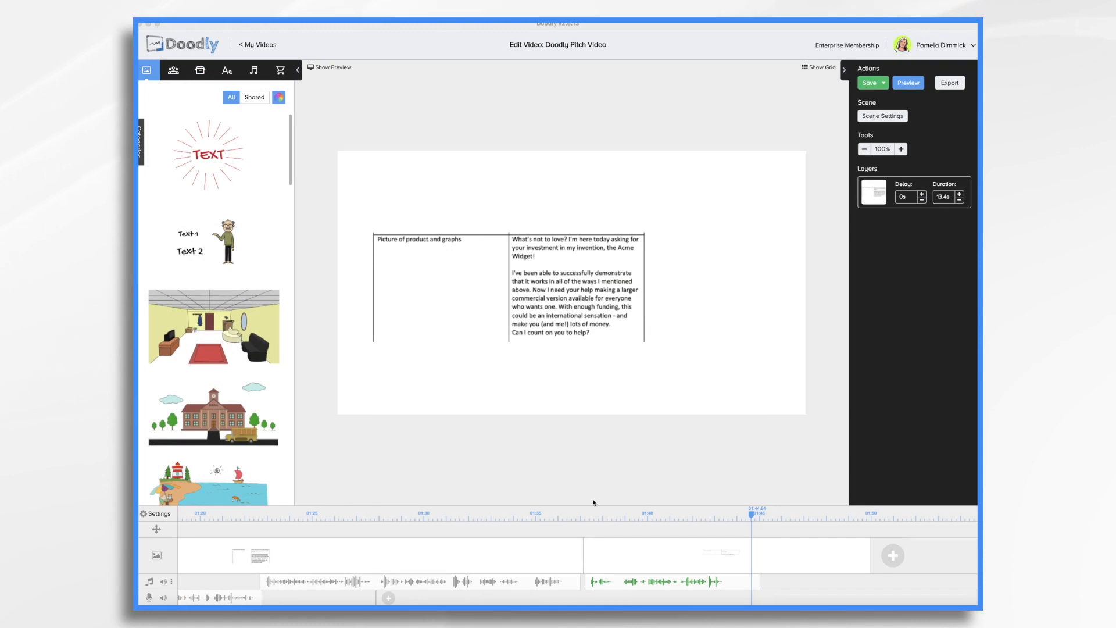
{"action": "mouse_move", "coordinate": [395, 508]}
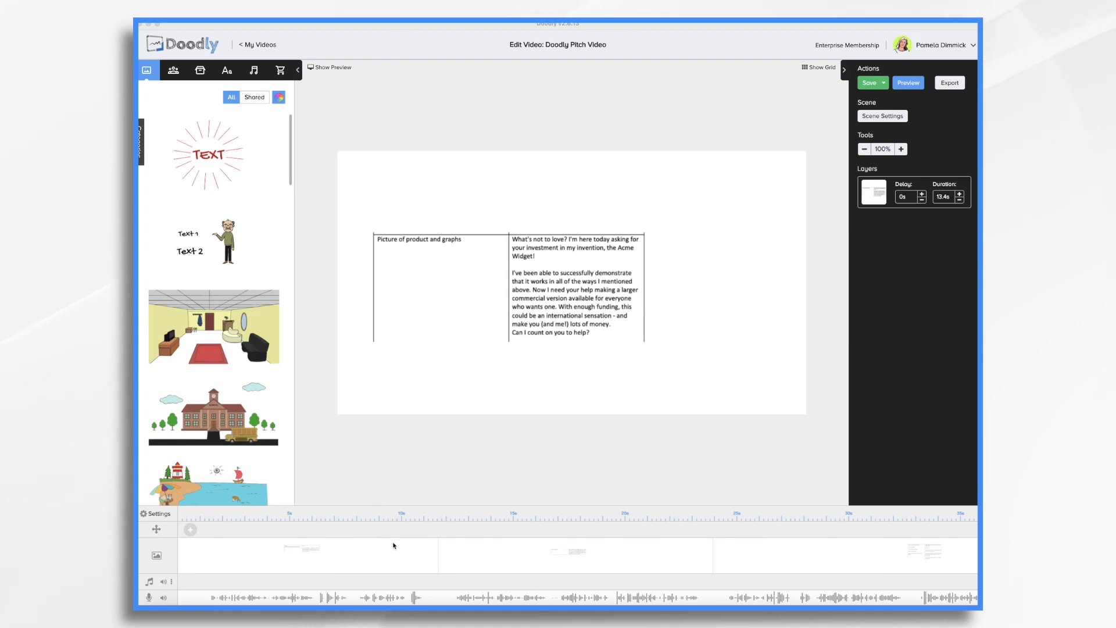
{"action": "mouse_move", "coordinate": [350, 548]}
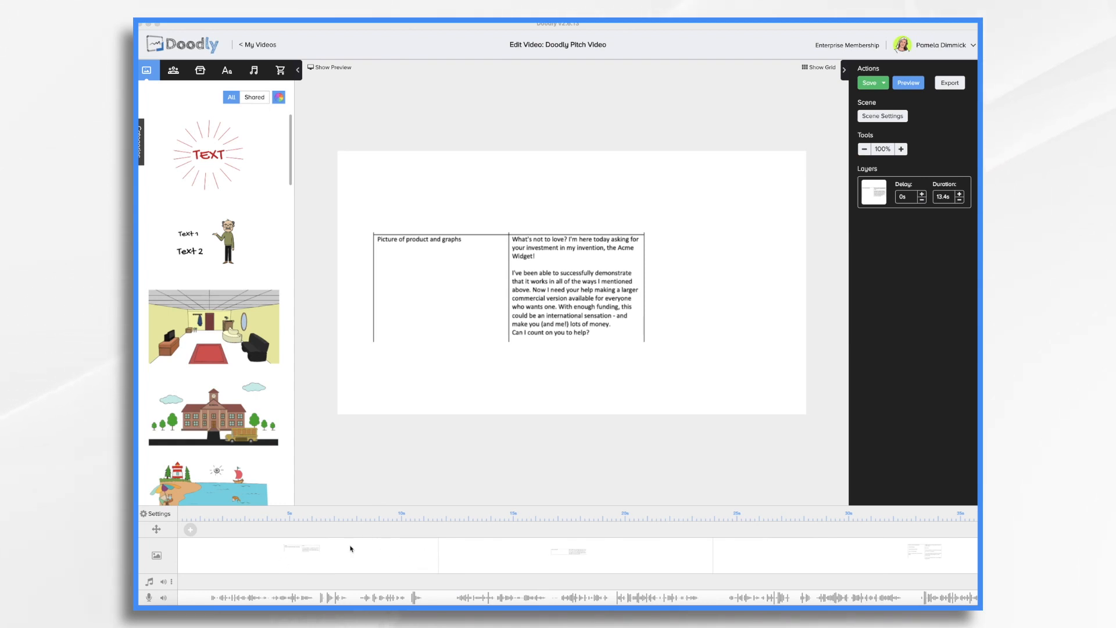
{"action": "mouse_move", "coordinate": [449, 552]}
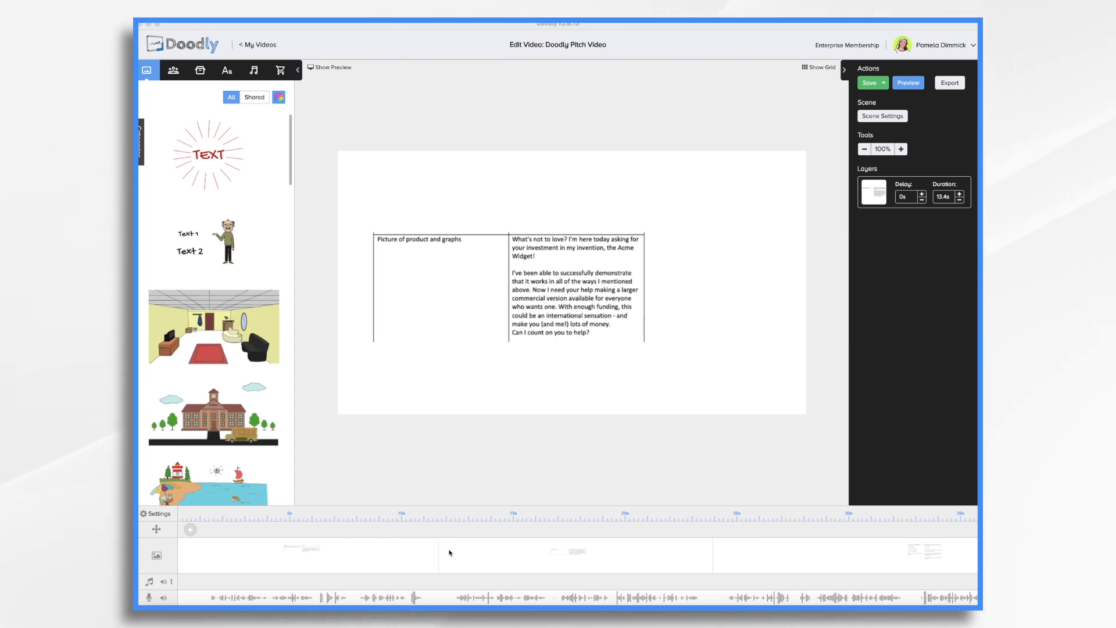
- Load the first scene, the inventor-with-idea script table, onto the canvas
{"action": "left_click", "coordinate": [870, 82]}
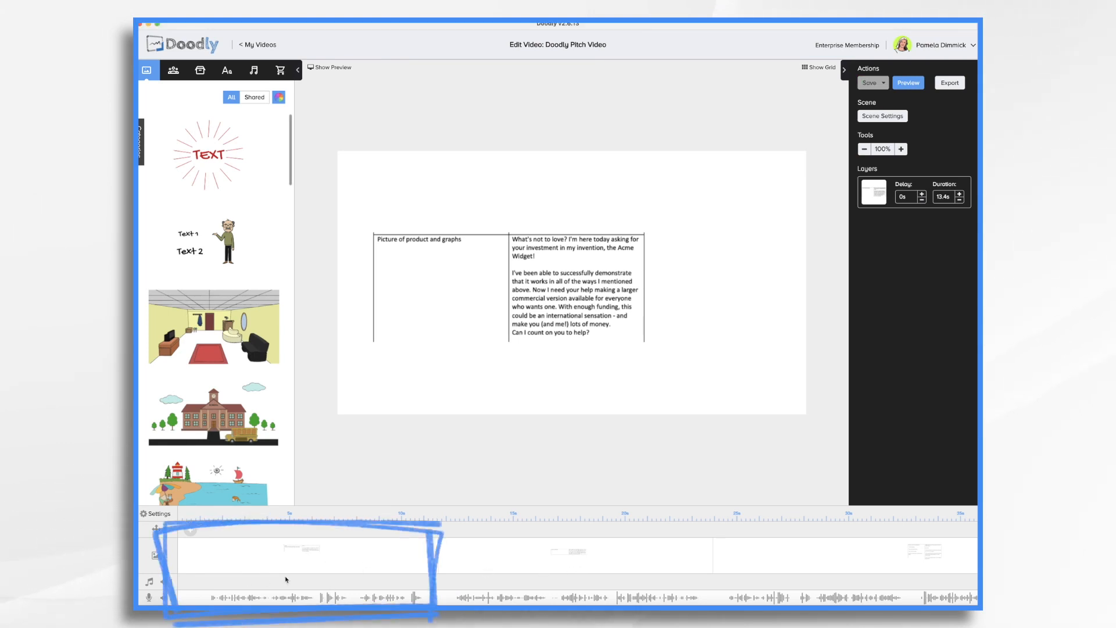
{"action": "mouse_move", "coordinate": [251, 597]}
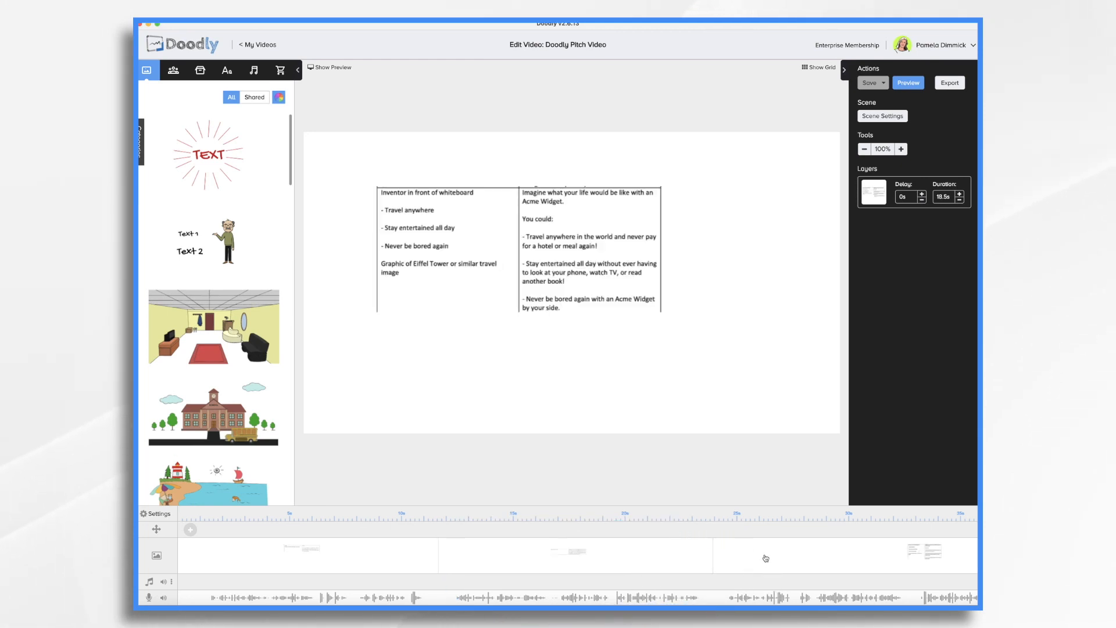
{"action": "mouse_move", "coordinate": [277, 562]}
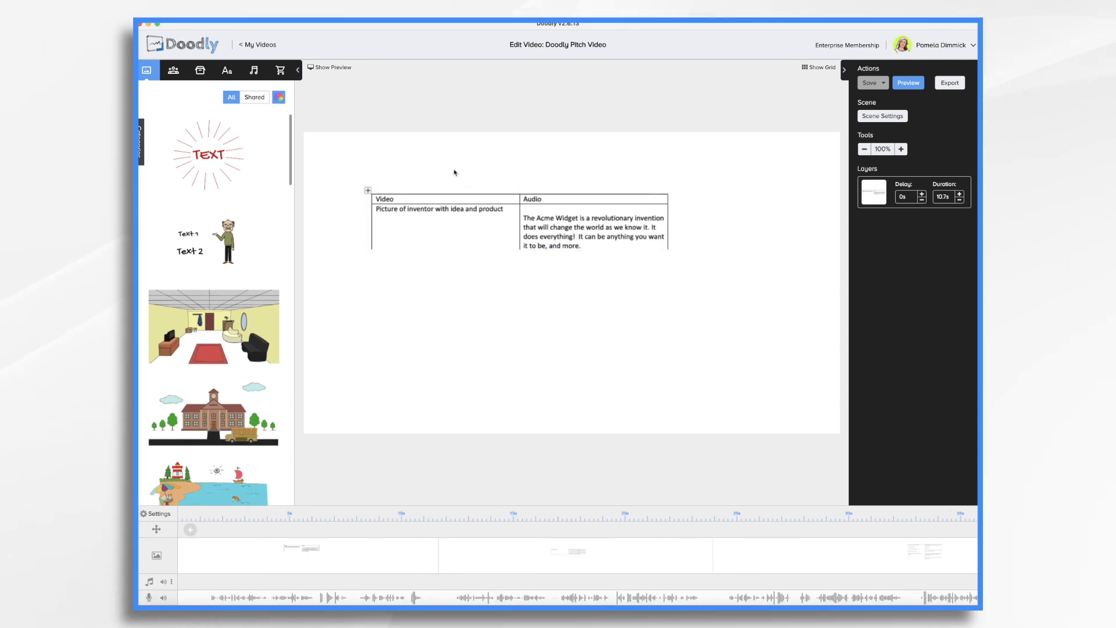
- Add Elisa Businesswoman 1 from a 'business' Characters search beside the inventor table and adjust the table's draw time
{"action": "left_click", "coordinate": [591, 224]}
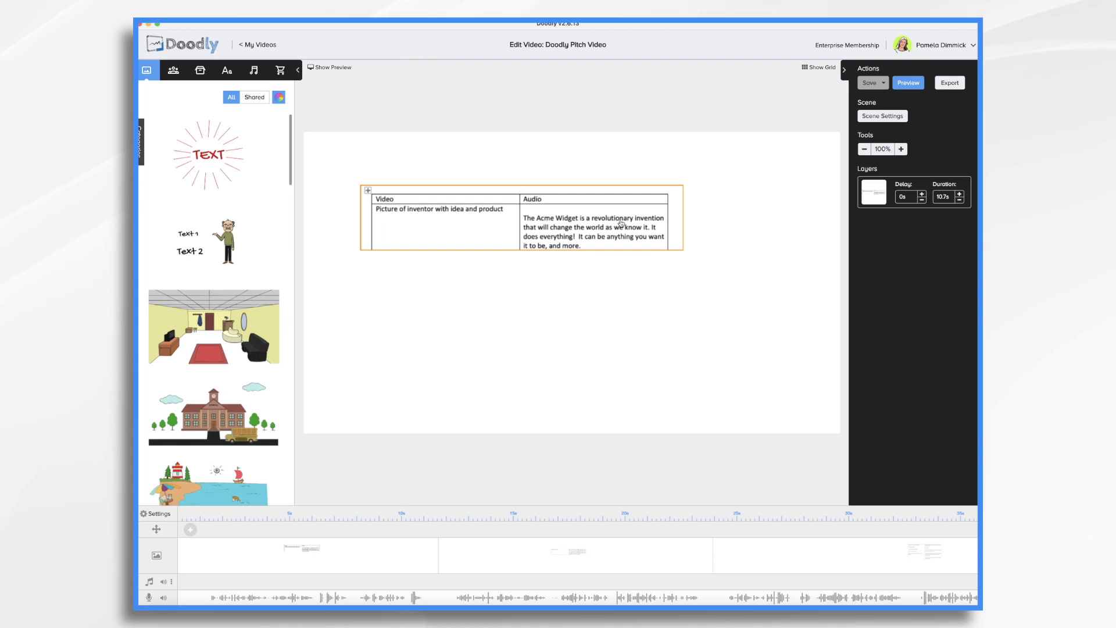
{"action": "mouse_move", "coordinate": [479, 221]}
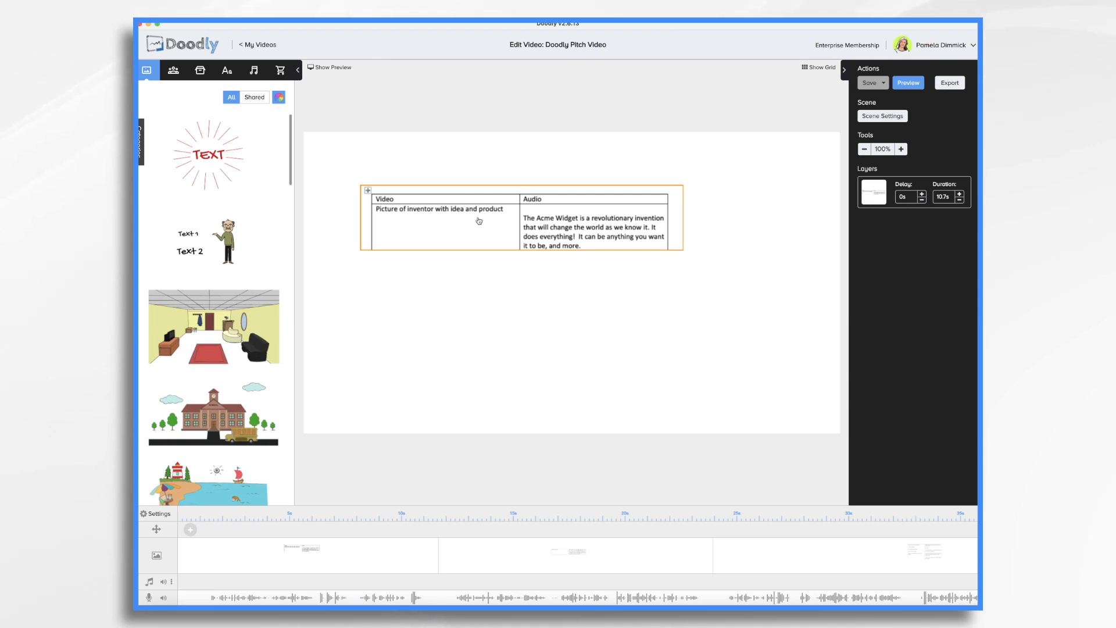
{"action": "left_click", "coordinate": [172, 70]}
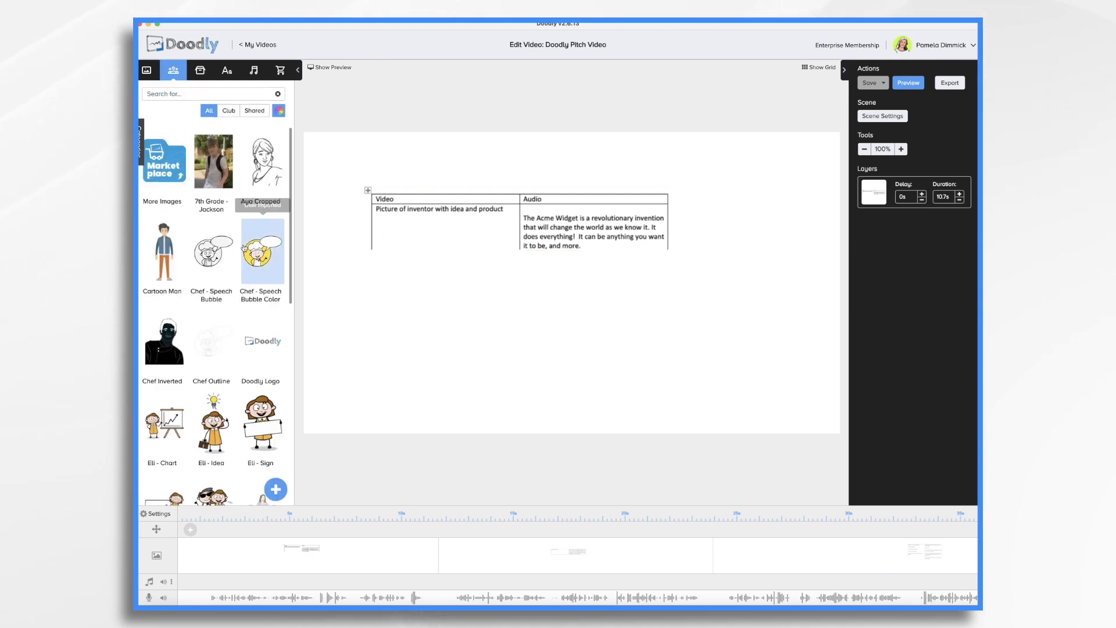
{"action": "scroll", "scroll_direction": "down", "scroll_amount": 3}
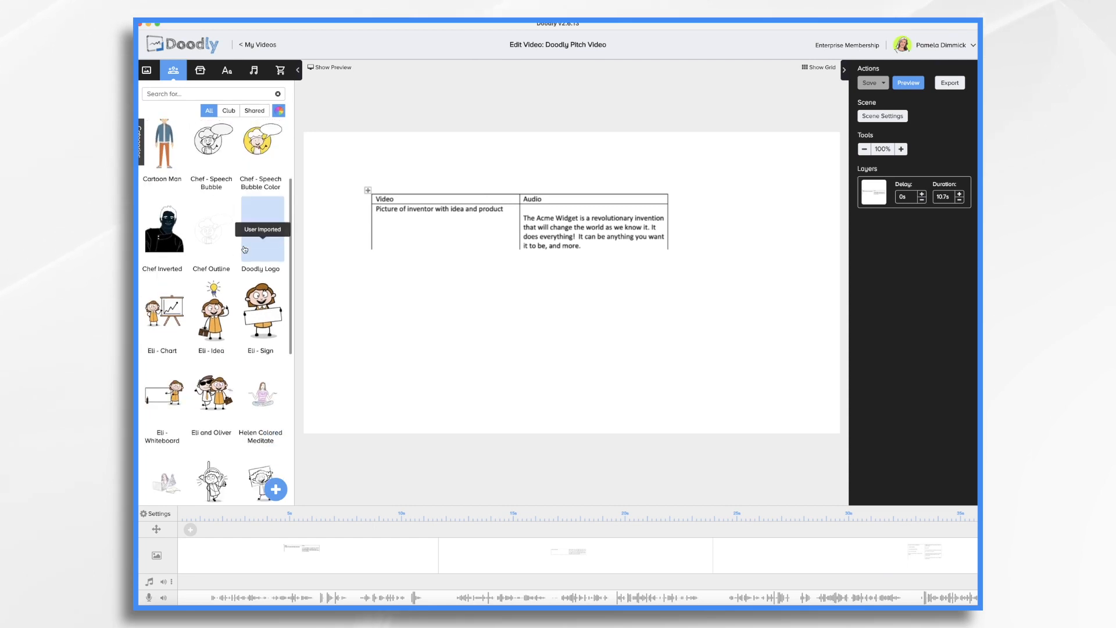
{"action": "type", "text": "business"}
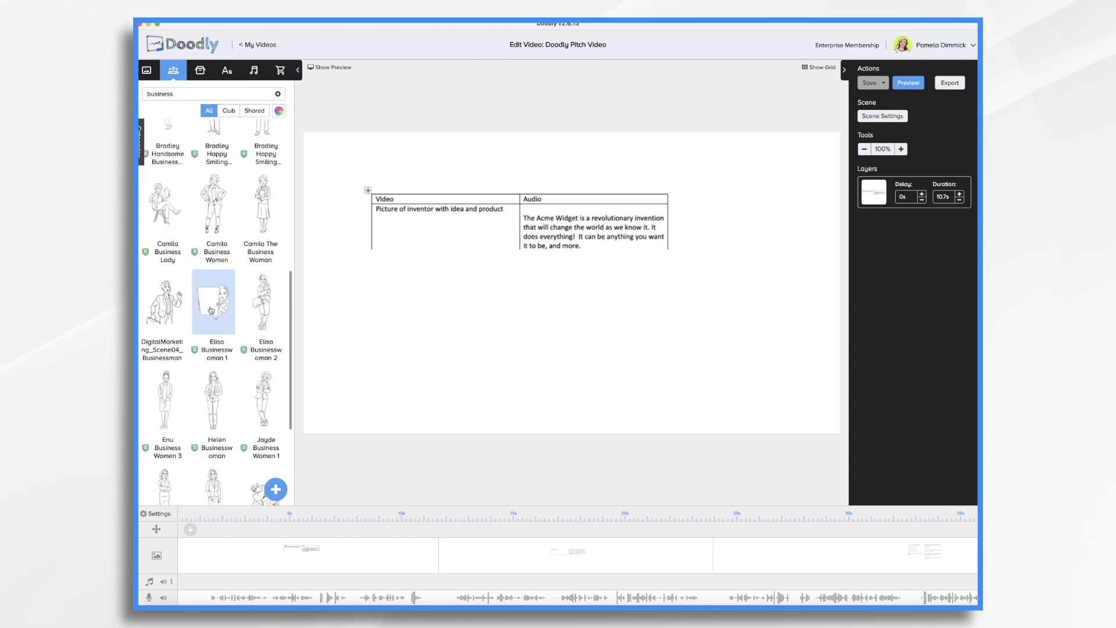
{"action": "left_click", "coordinate": [263, 302]}
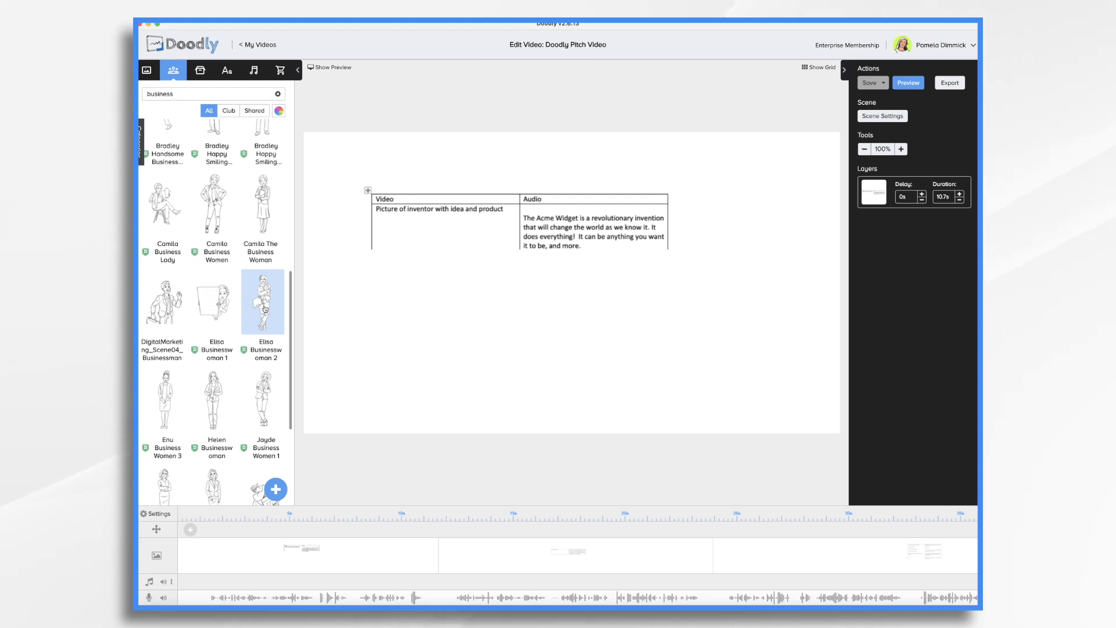
{"action": "left_click", "coordinate": [213, 302]}
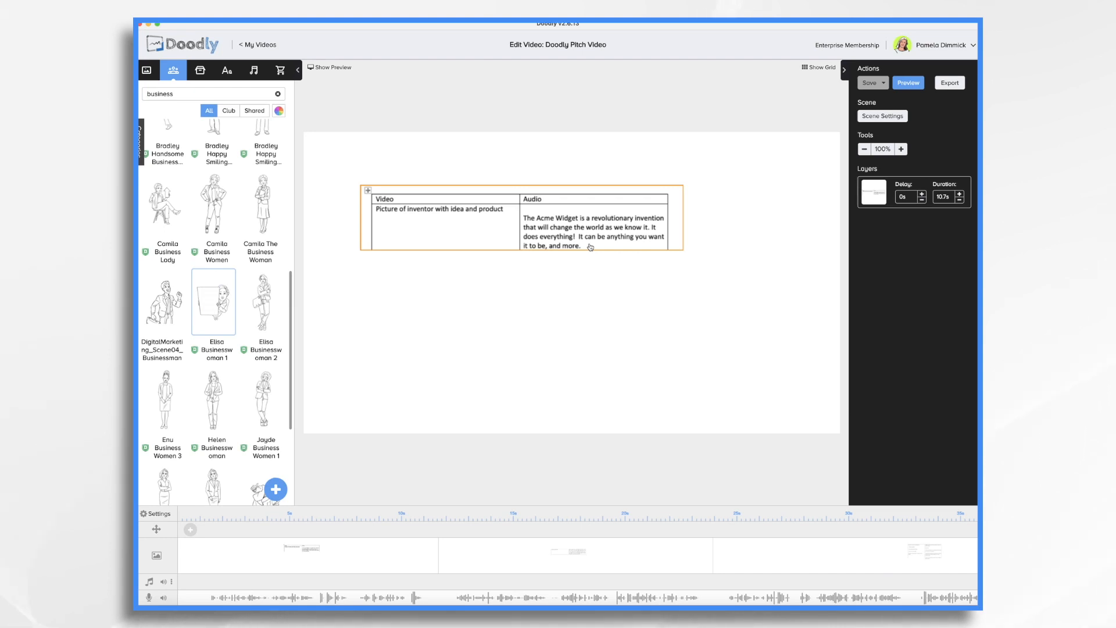
{"action": "mouse_move", "coordinate": [508, 214]}
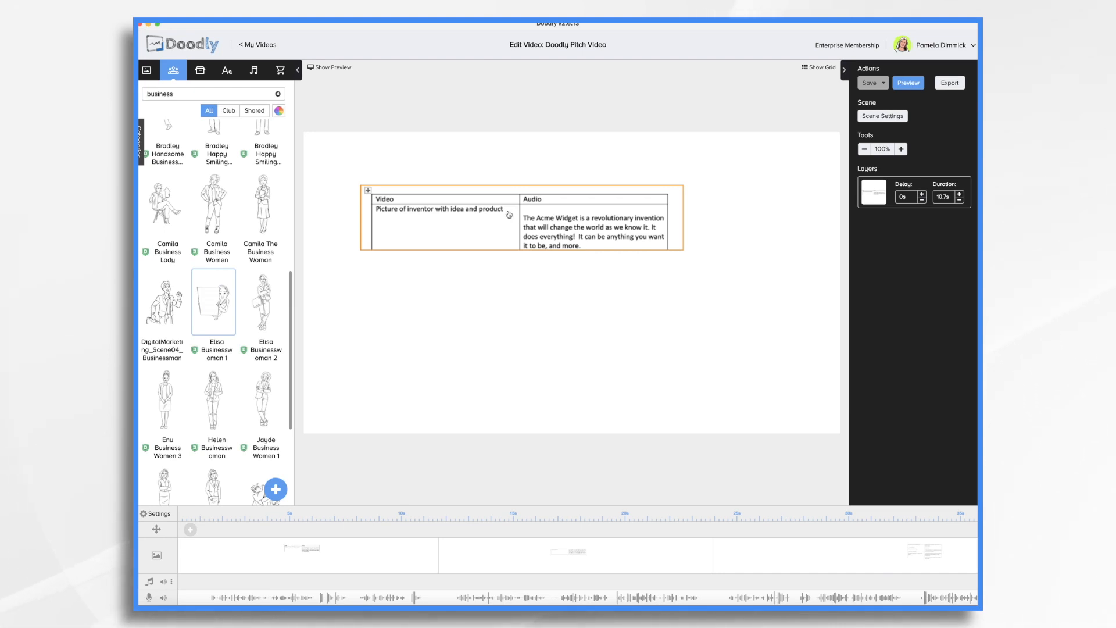
{"action": "mouse_move", "coordinate": [543, 217]}
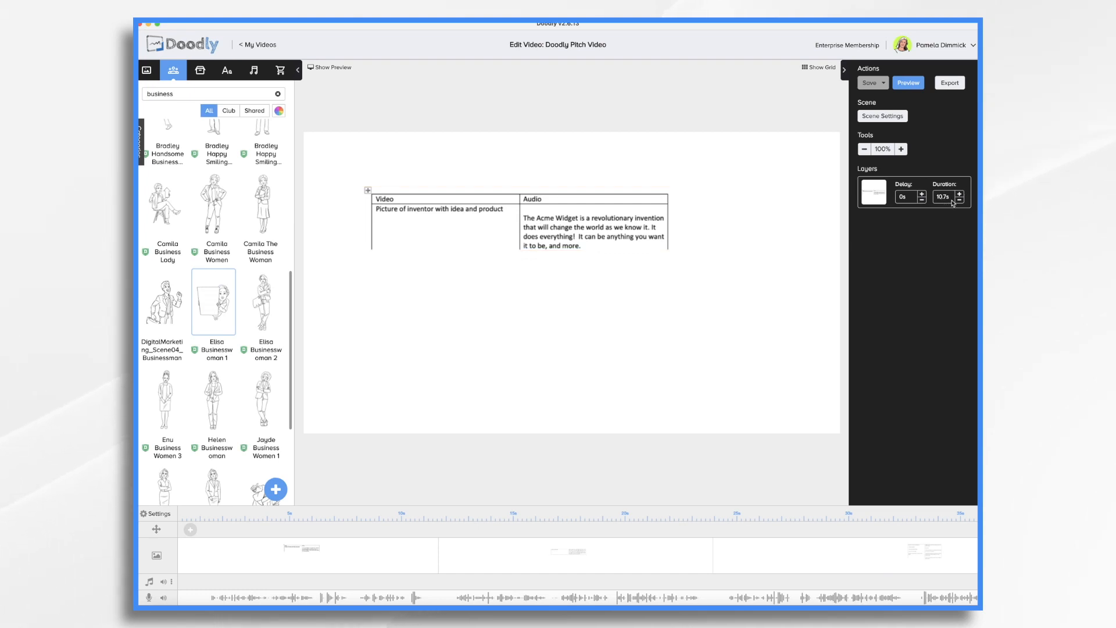
{"action": "left_click", "coordinate": [594, 228]}
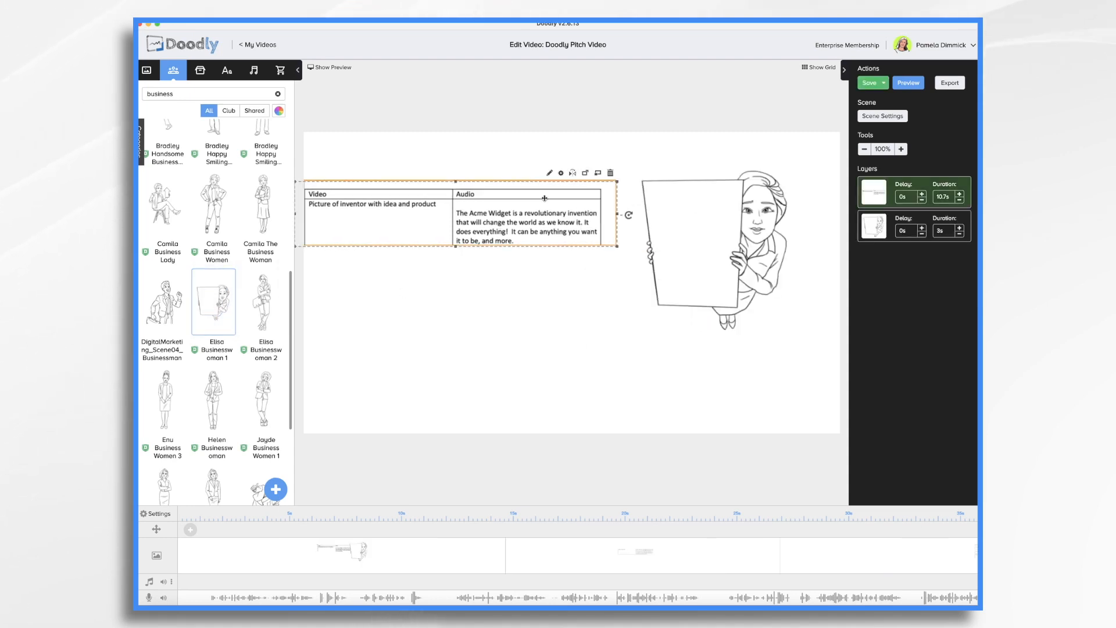
- Delete the script table and label the sign 'Acme Widget' in a bold font with an 'Awesome opportunity!' bubble
{"action": "left_click", "coordinate": [610, 172]}
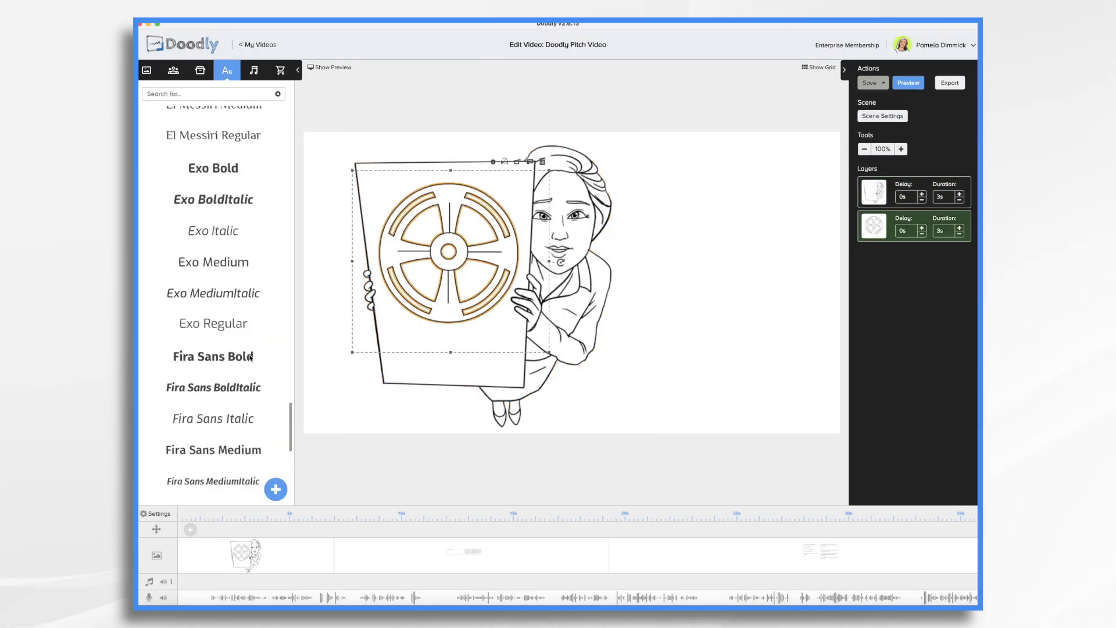
{"action": "left_click", "coordinate": [200, 69]}
{"action": "type", "text": "Awesome"}
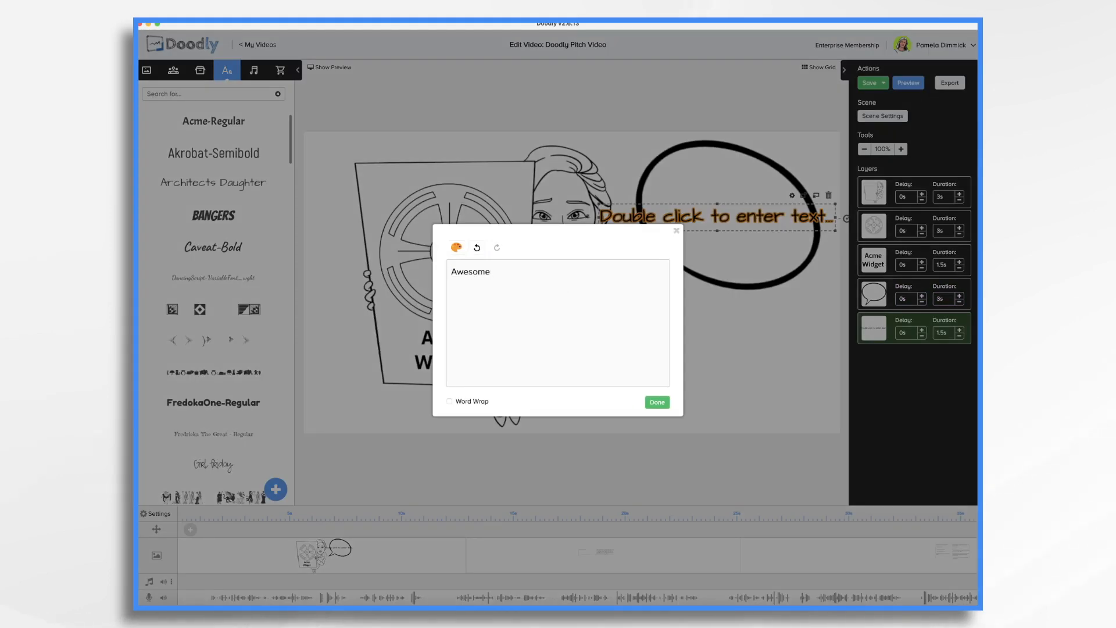
{"action": "left_click", "coordinate": [656, 402]}
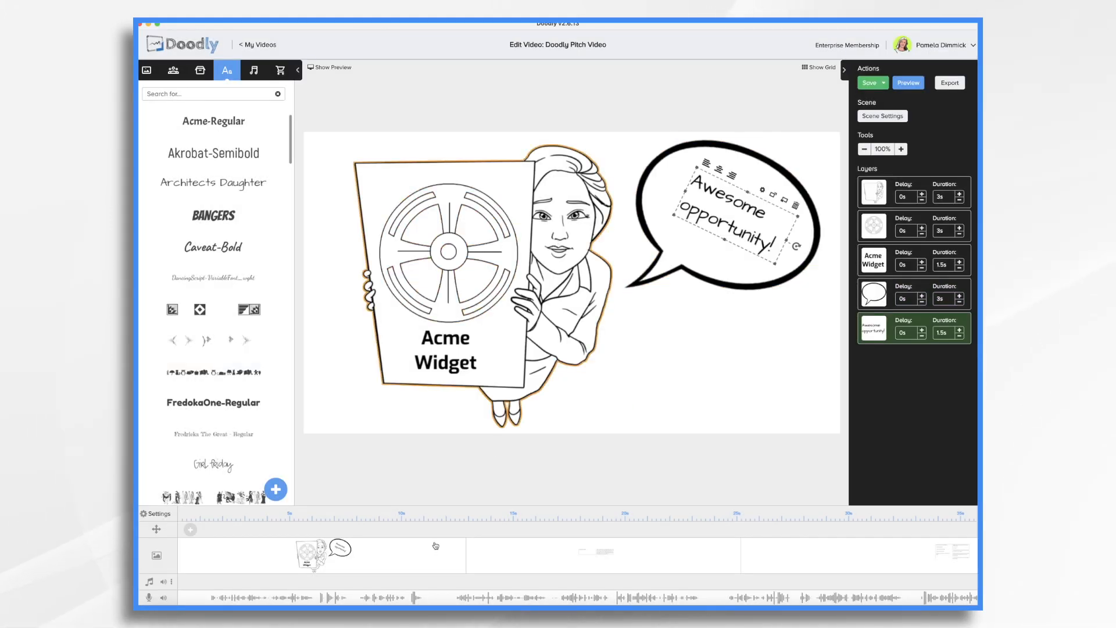
{"action": "mouse_move", "coordinate": [392, 521]}
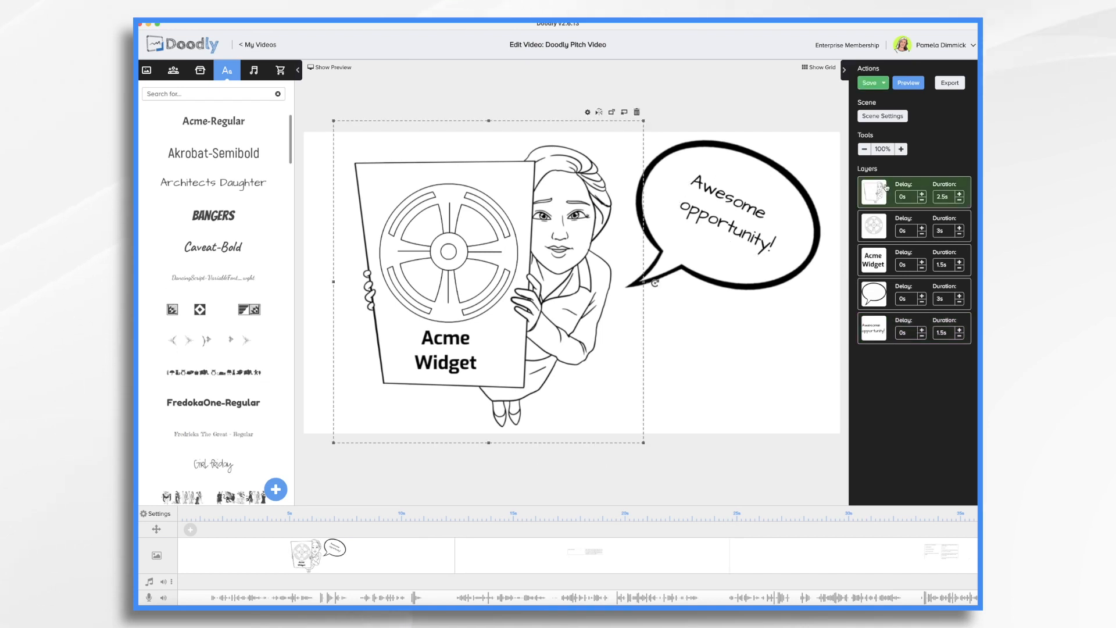
- Shorten the businesswoman and speech-bubble draw times and give the scene 2 s extra end time
{"action": "left_click", "coordinate": [967, 233]}
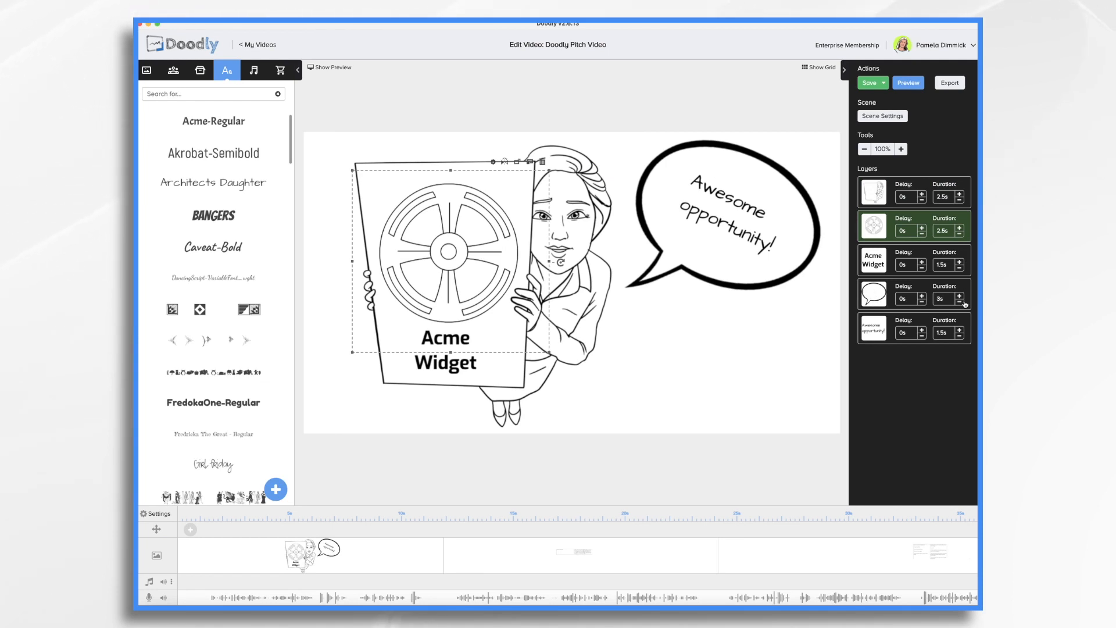
{"action": "left_click", "coordinate": [872, 295]}
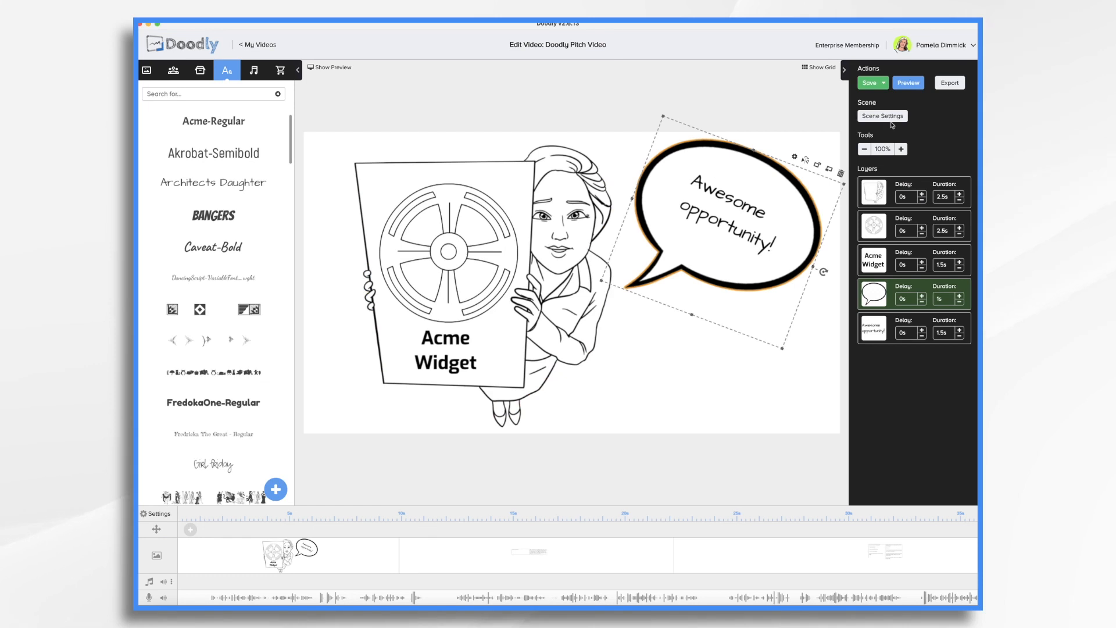
{"action": "left_click", "coordinate": [883, 116]}
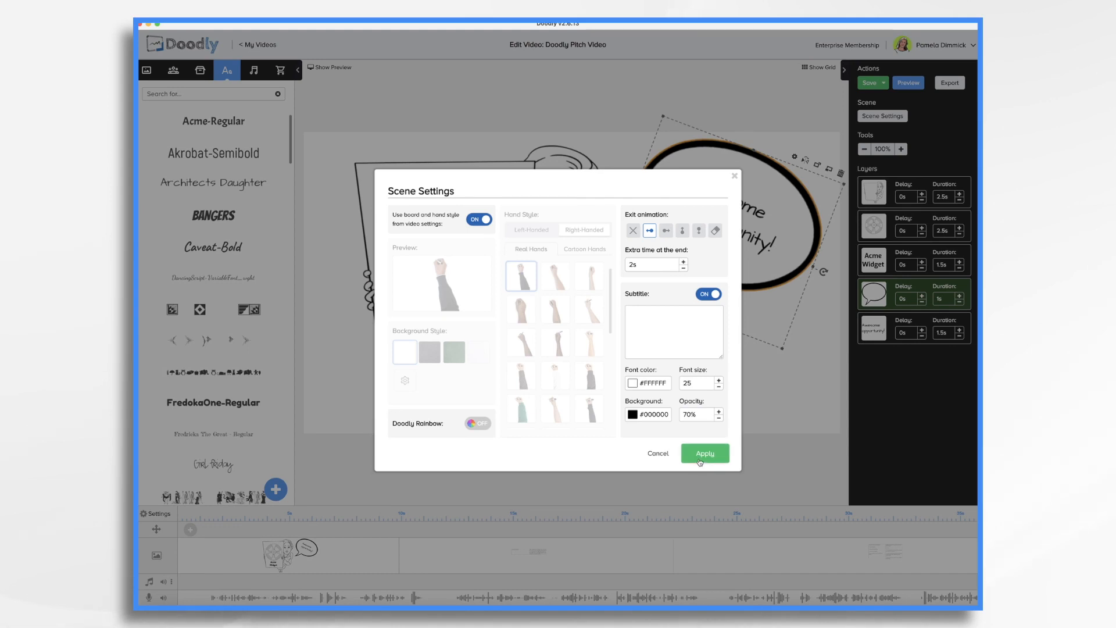
{"action": "left_click", "coordinate": [705, 452]}
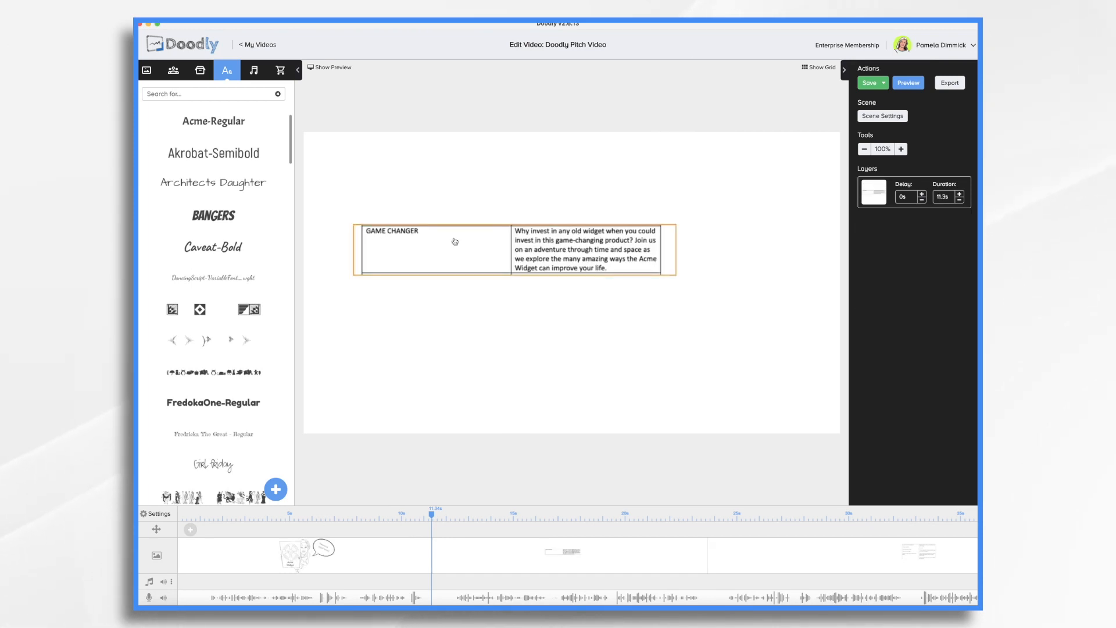
- Add a Bangers 'GAME CHANGER!' heading filling the canvas, then return to the inventor scene
{"action": "left_click", "coordinate": [211, 182]}
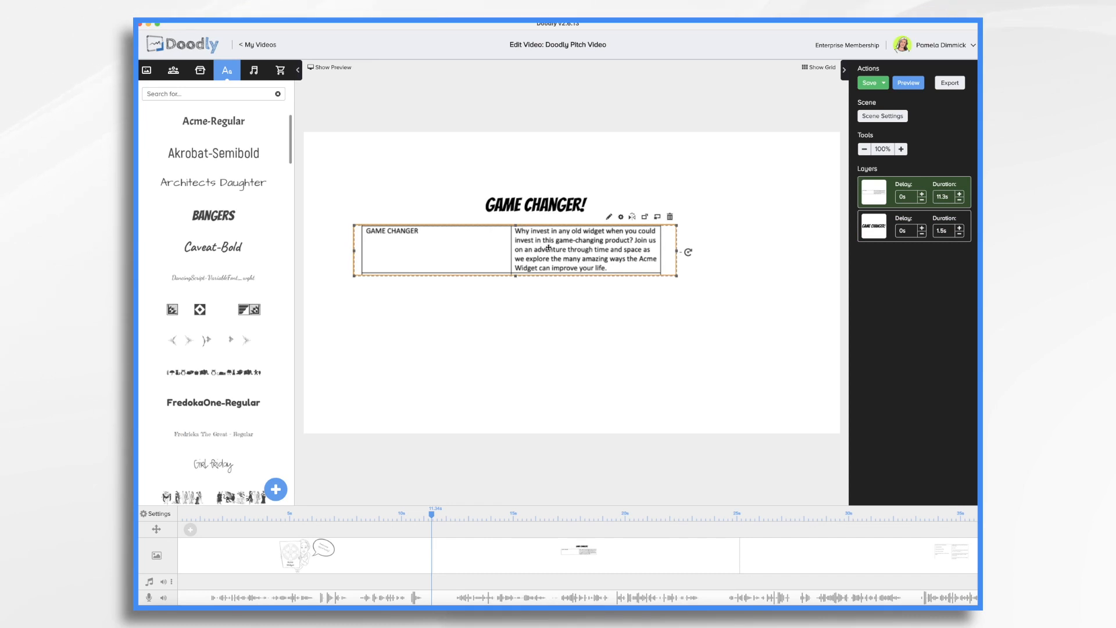
{"action": "mouse_move", "coordinate": [590, 230]}
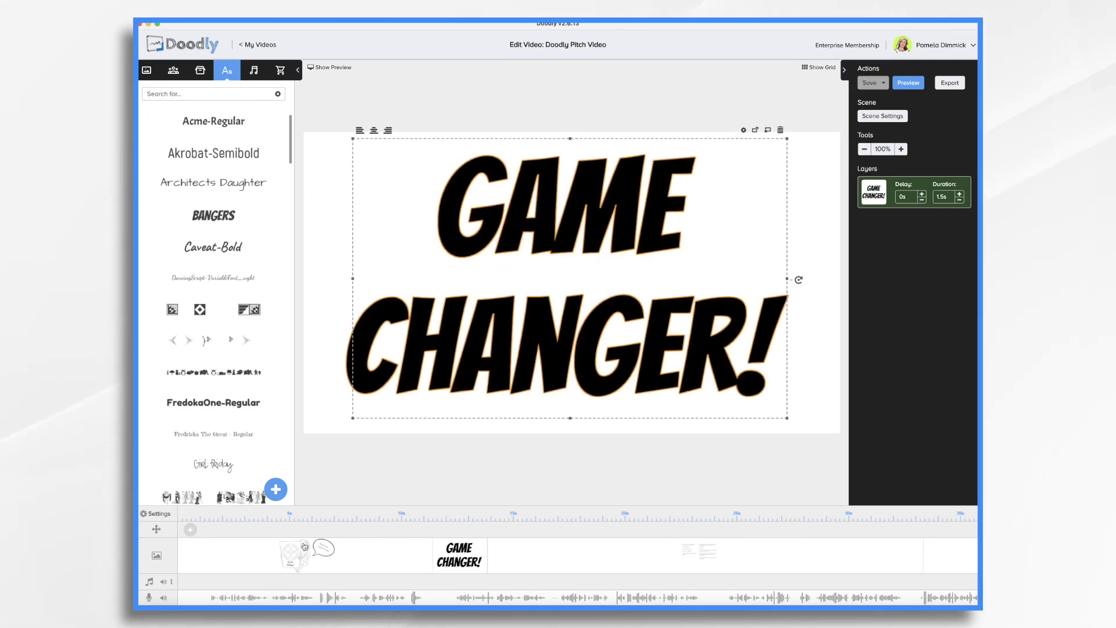
{"action": "left_click", "coordinate": [307, 554]}
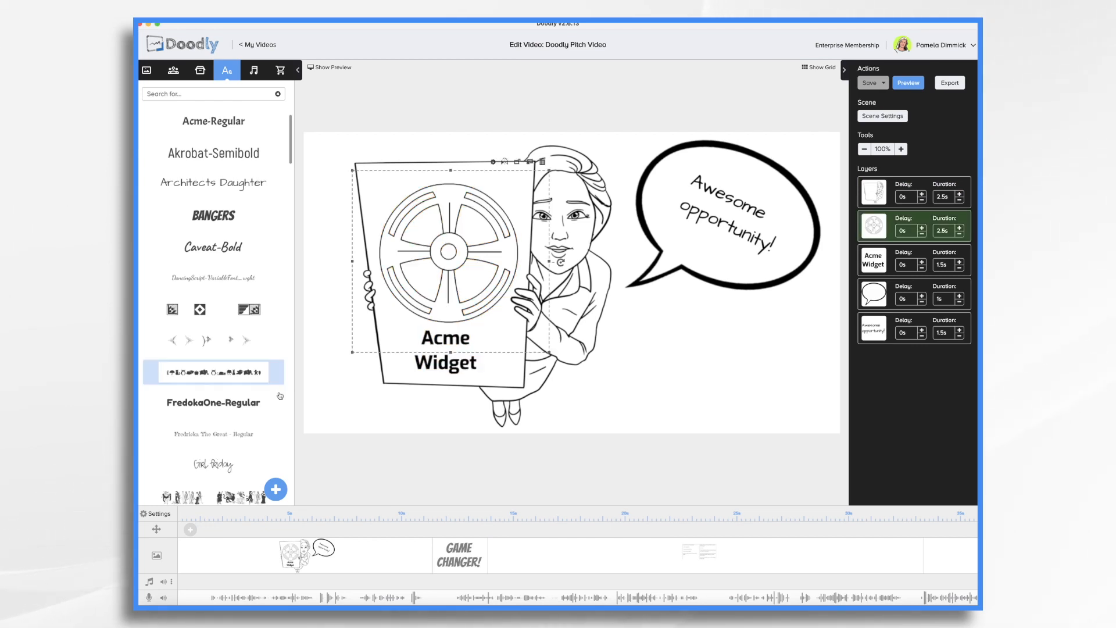
- Copy the wheel into the GAME CHANGER scene at 50% opacity and duplicate wheels around the title with 0 s duration
{"action": "left_click", "coordinate": [459, 554]}
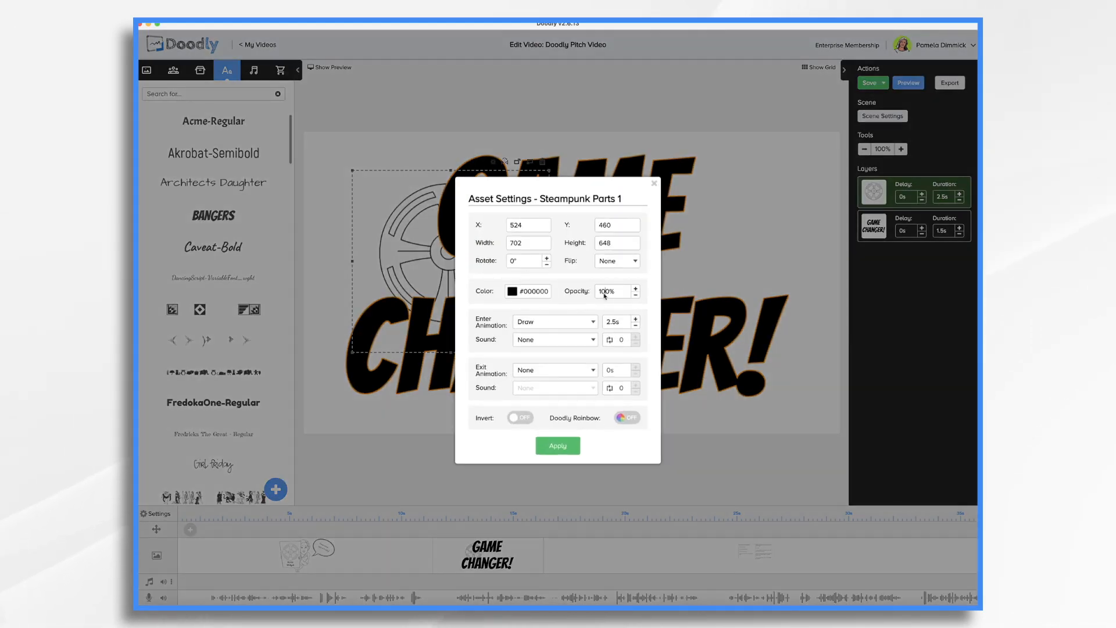
{"action": "left_click", "coordinate": [635, 295]}
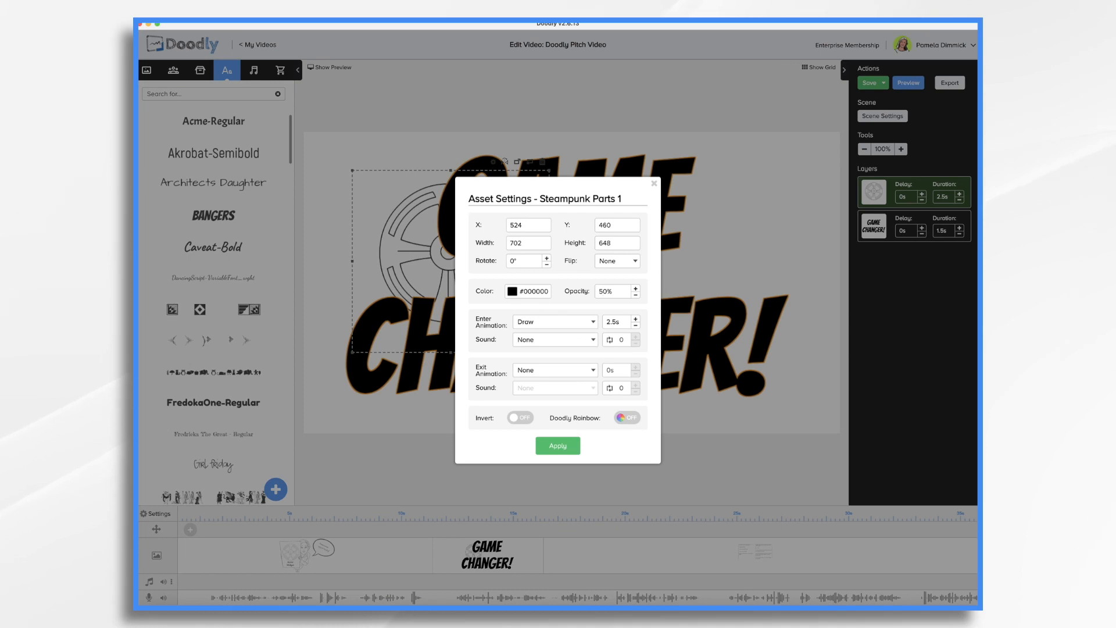
{"action": "left_click", "coordinate": [558, 445]}
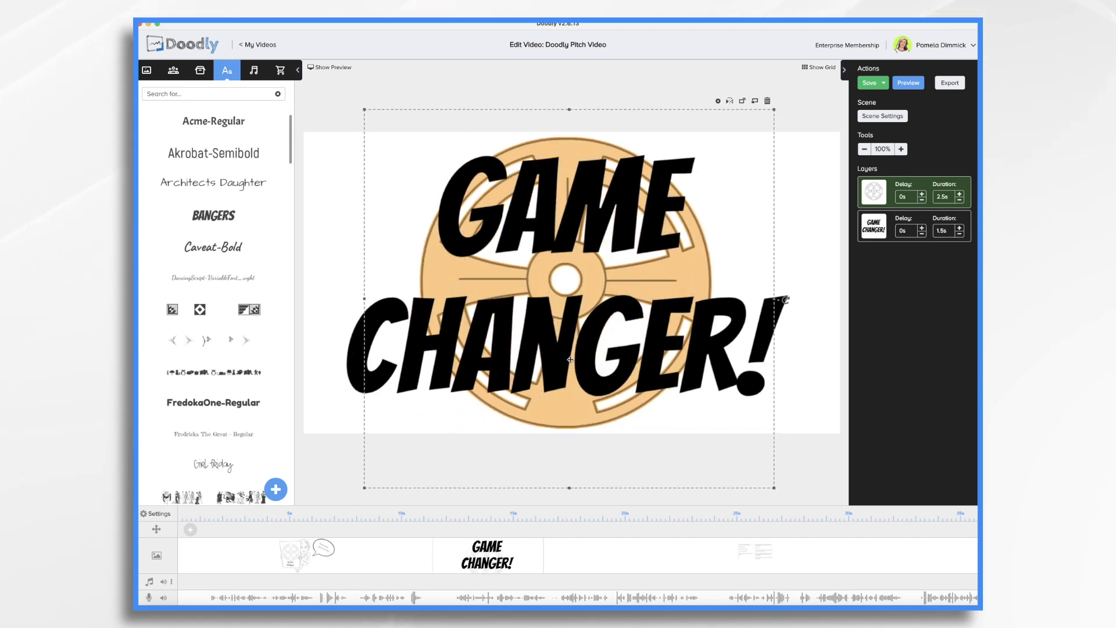
{"action": "triple_click", "coordinate": [943, 196]}
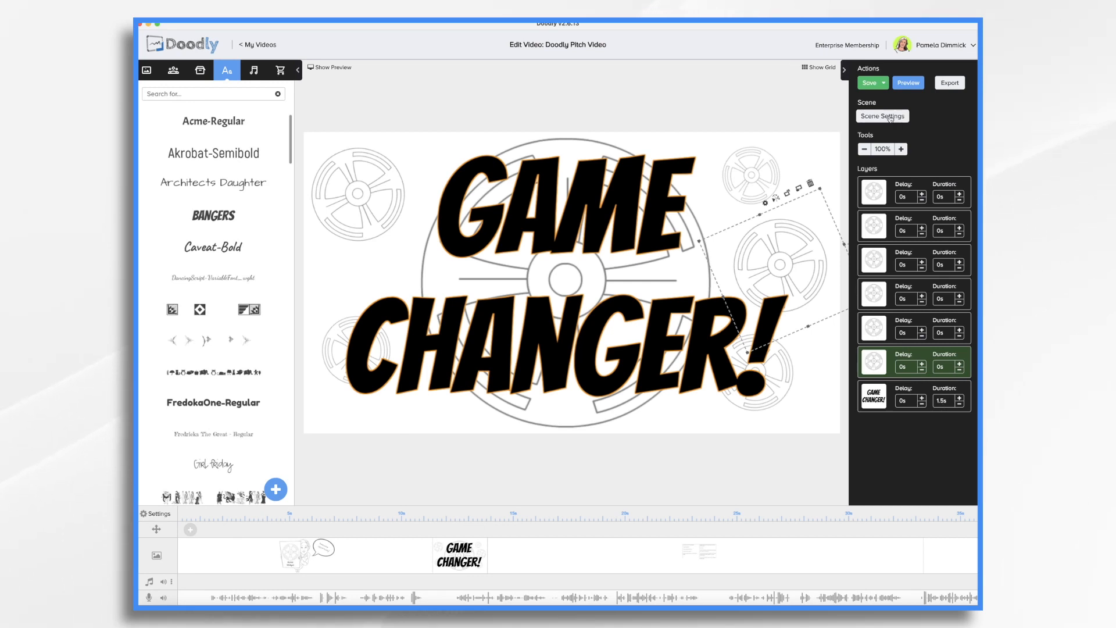
- Set the GAME CHANGER scene's extra end time to 9 s, then correct it to 10 s, and move to the next scene
{"action": "left_click", "coordinate": [882, 116]}
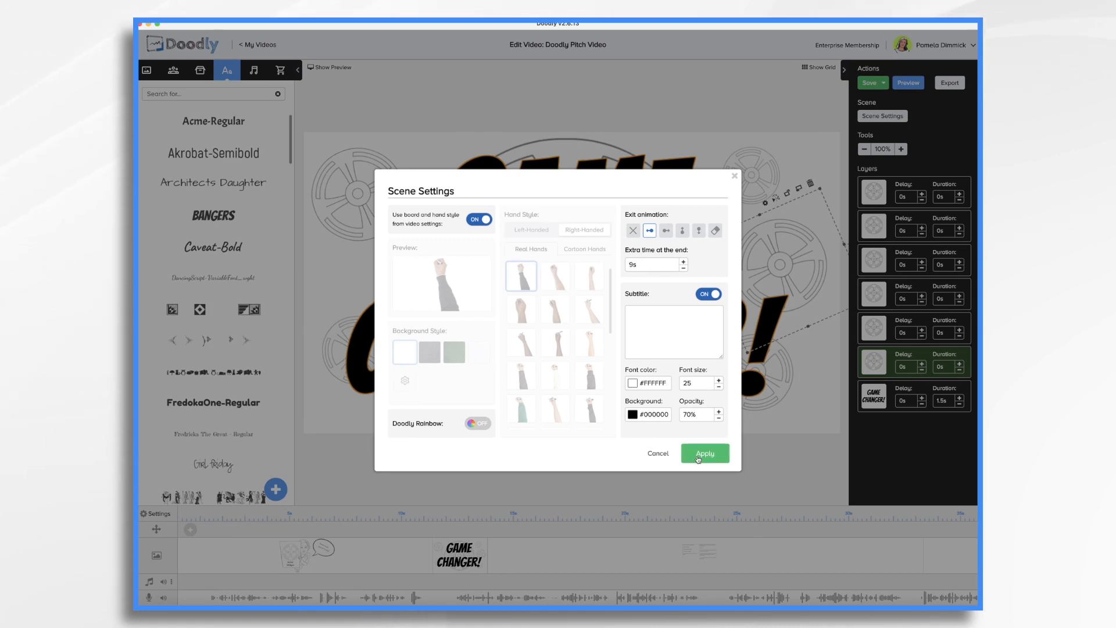
{"action": "left_click", "coordinate": [705, 453]}
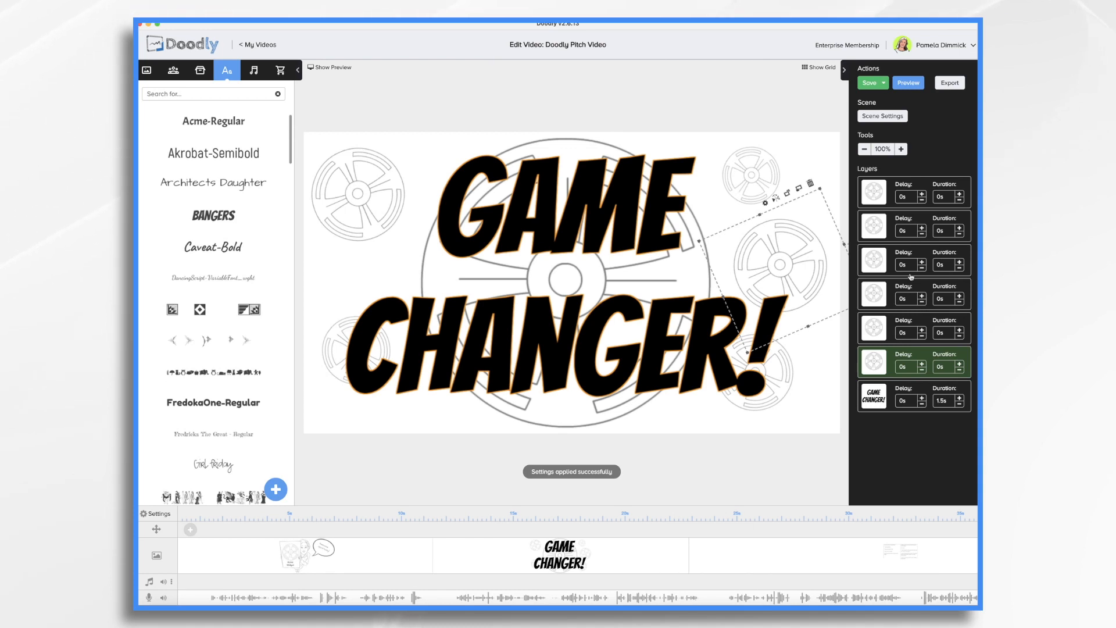
{"action": "left_click", "coordinate": [883, 116]}
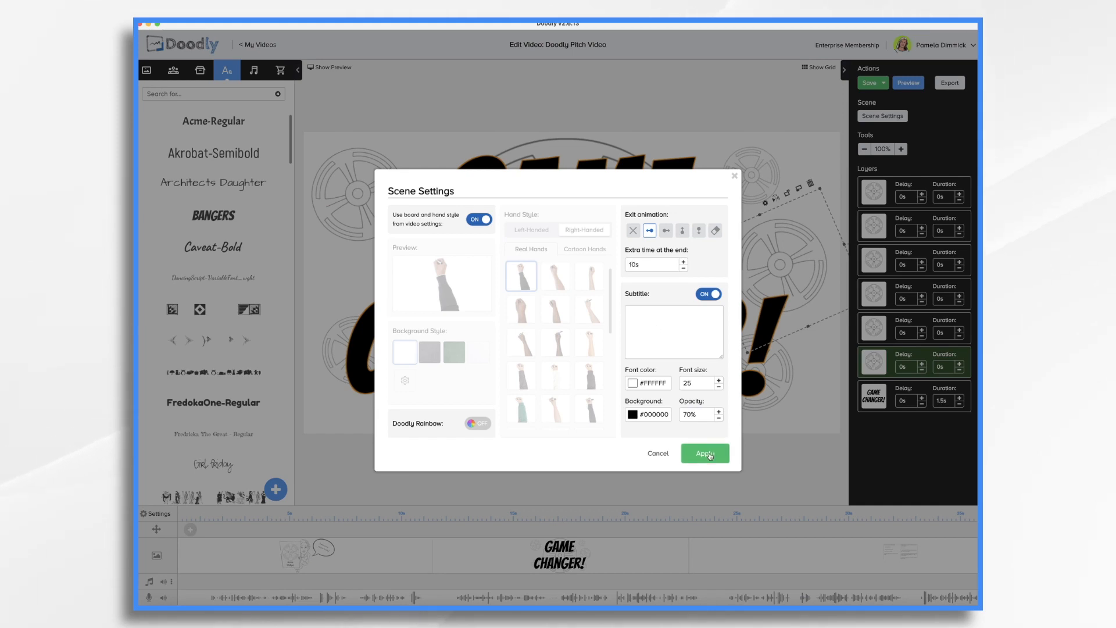
{"action": "left_click", "coordinate": [704, 452]}
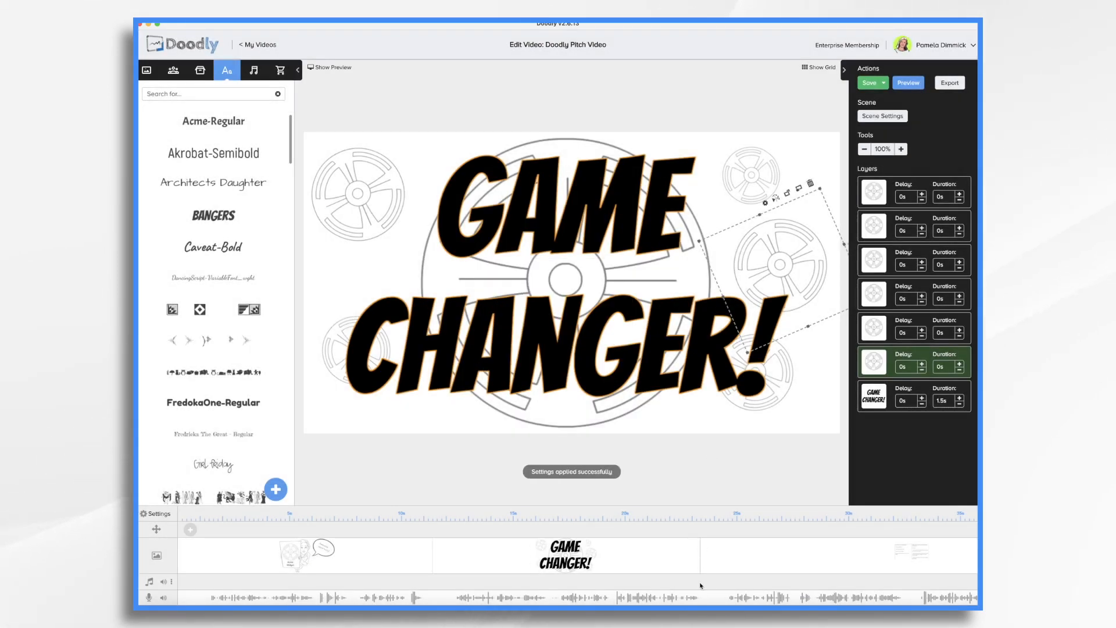
{"action": "mouse_move", "coordinate": [734, 599]}
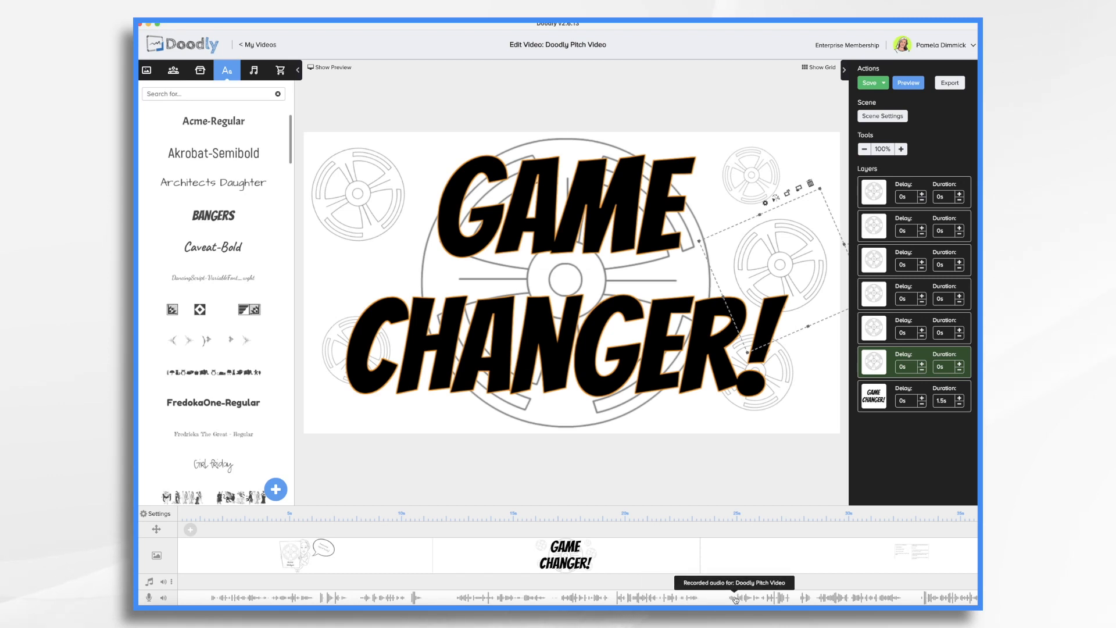
{"action": "mouse_move", "coordinate": [862, 556]}
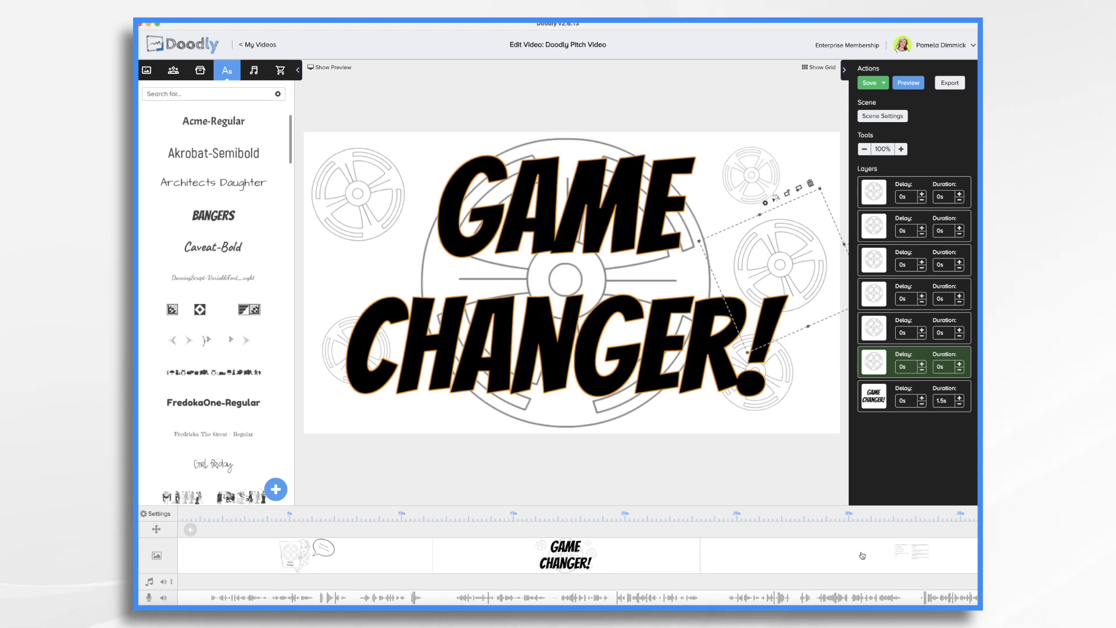
{"action": "left_click", "coordinate": [172, 70]}
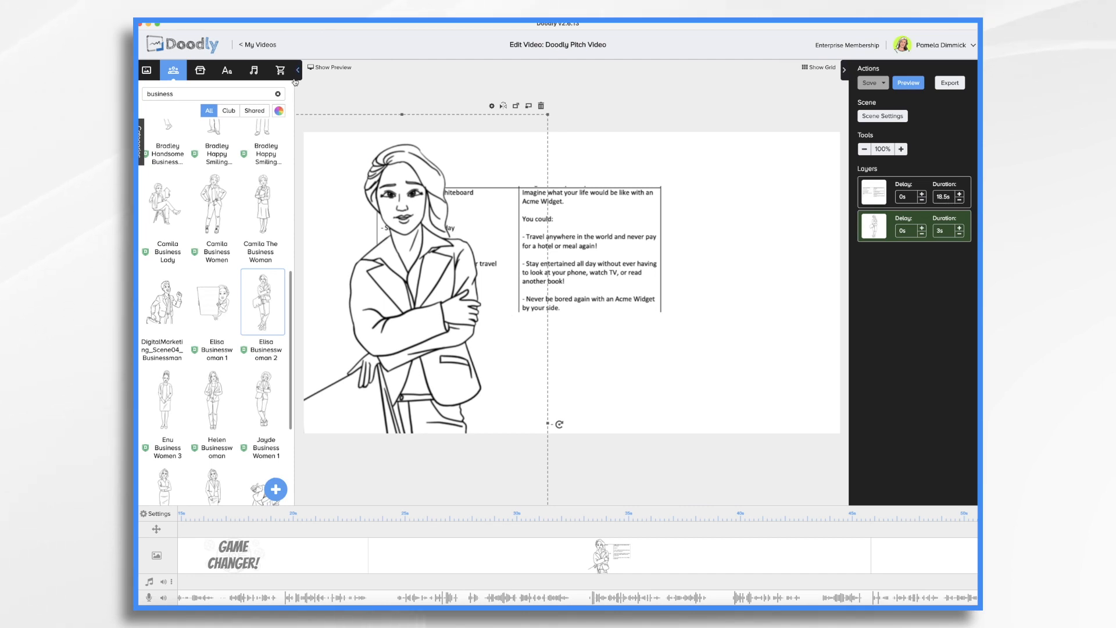
- Add a large board beside the businesswoman, remove the script table, and start a text item on the board
{"action": "left_click", "coordinate": [200, 69]}
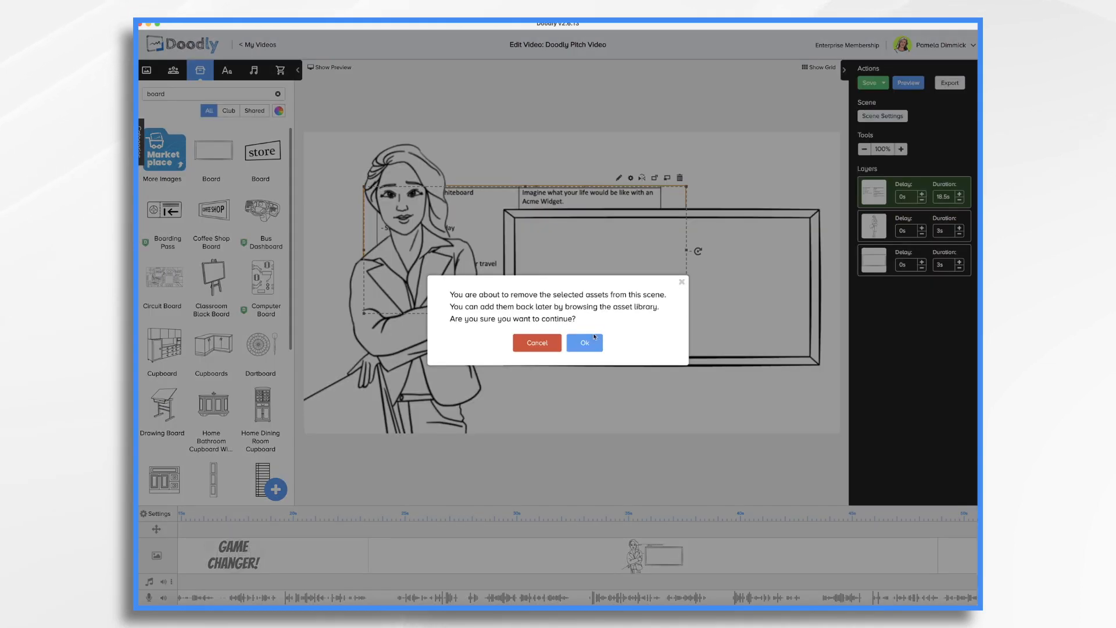
{"action": "left_click", "coordinate": [583, 341]}
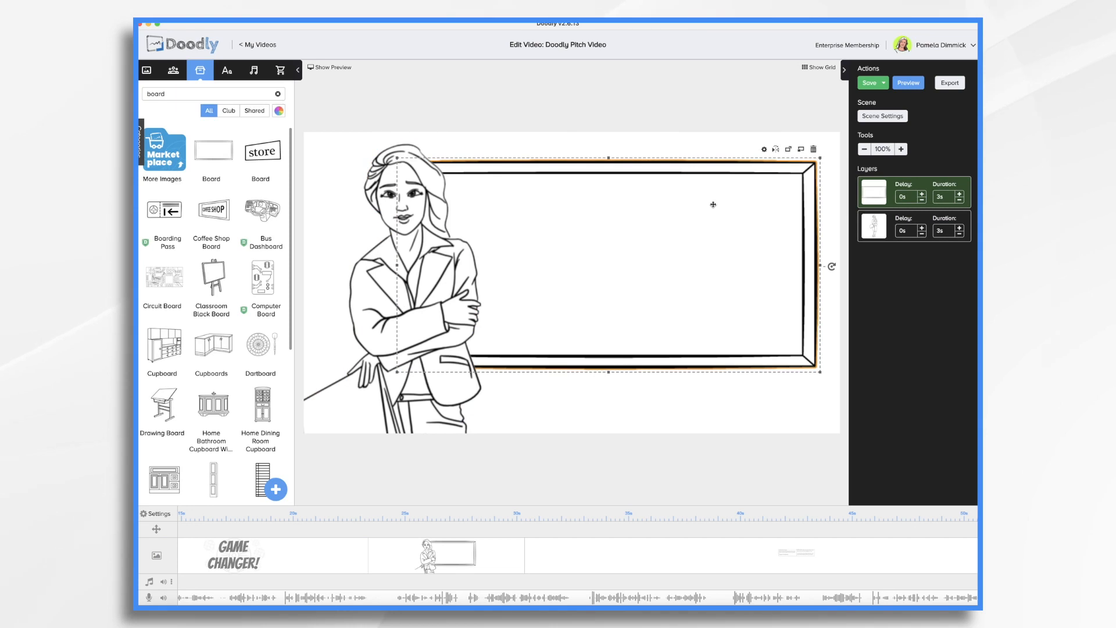
{"action": "left_click", "coordinate": [226, 70]}
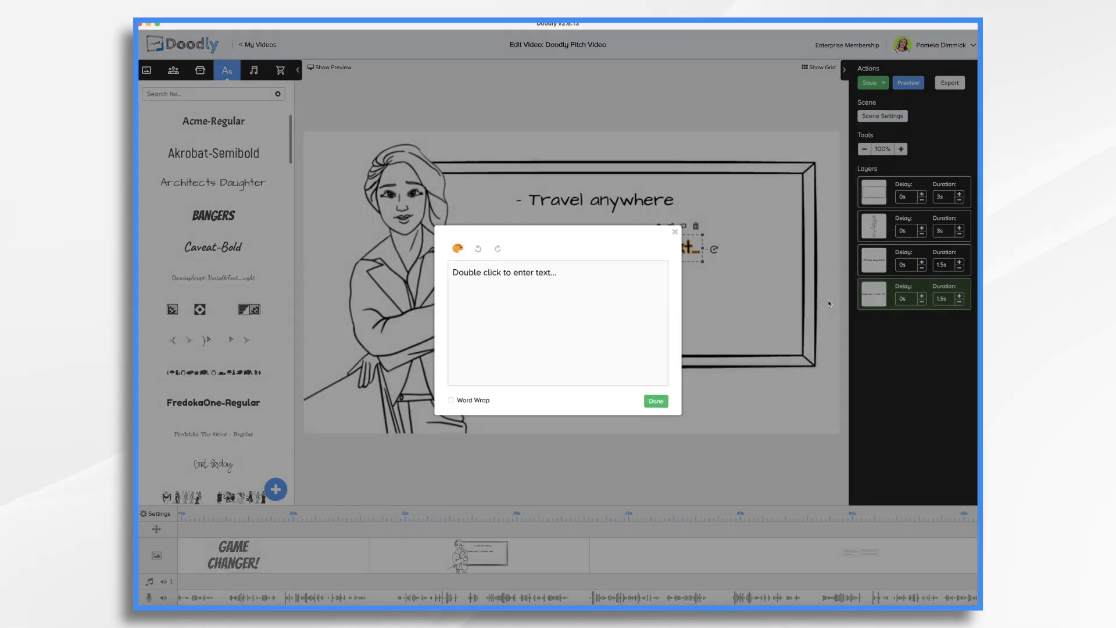
- Add the '- Never be bored again' bullet, an Eiffel Tower drawing as a new item, and adjust the board's draw time
{"action": "type", "text": "- Never be bored again"}
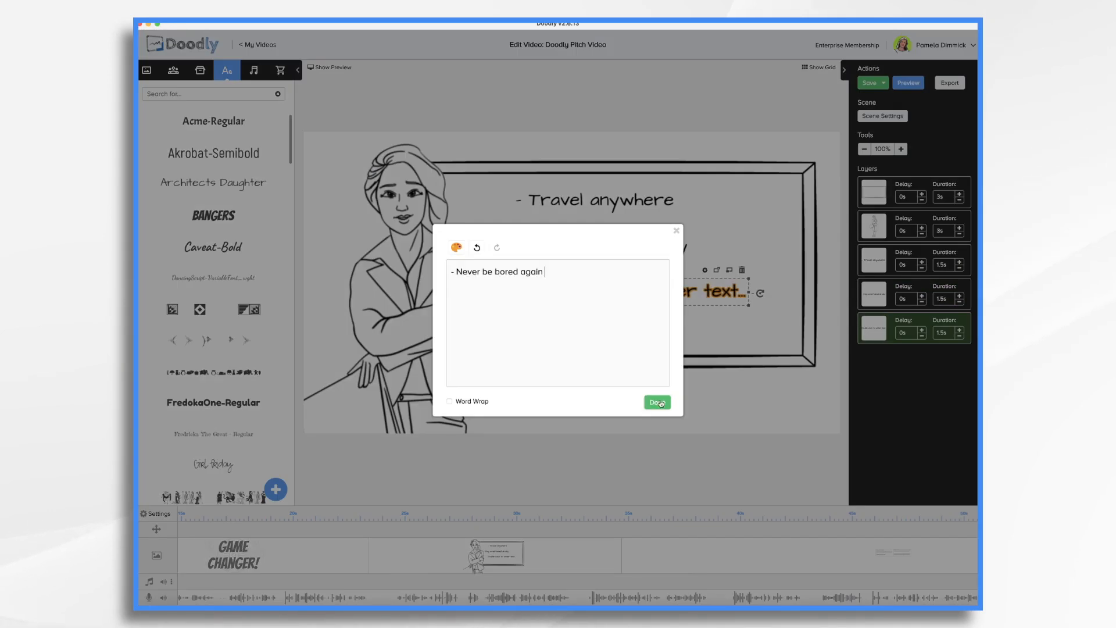
{"action": "left_click", "coordinate": [655, 402]}
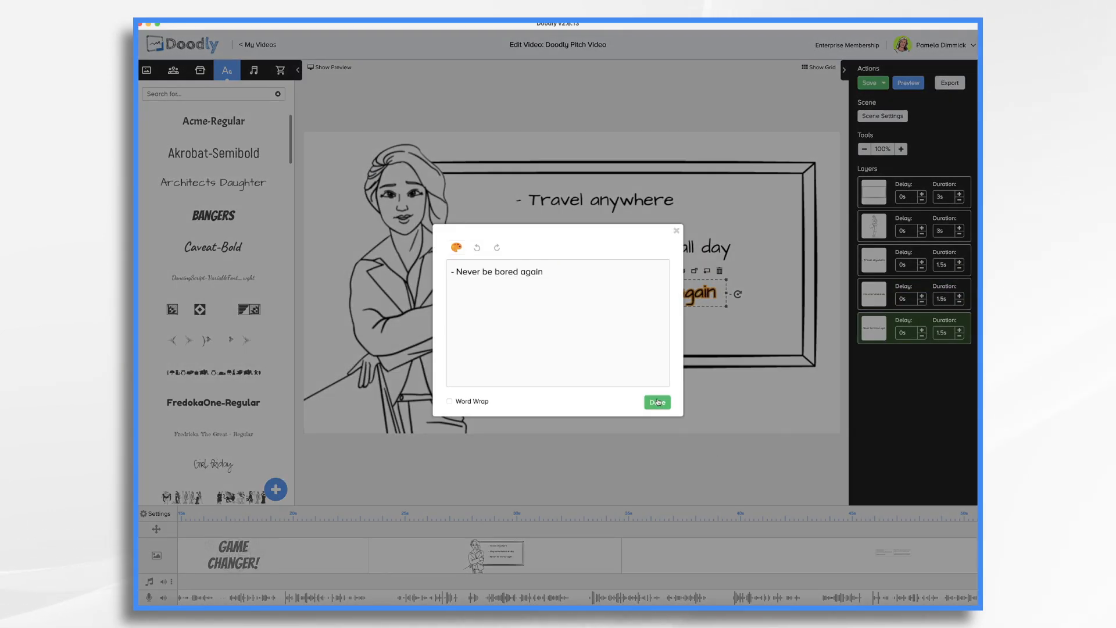
{"action": "left_click", "coordinate": [656, 402]}
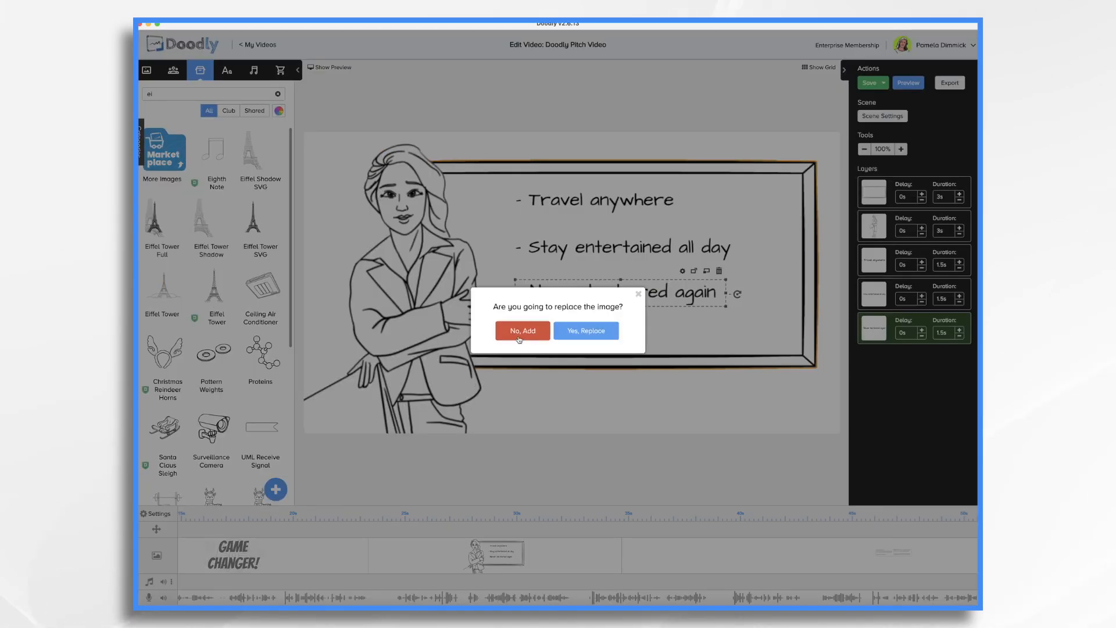
{"action": "left_click", "coordinate": [522, 331]}
{"action": "type", "text": "gear"}
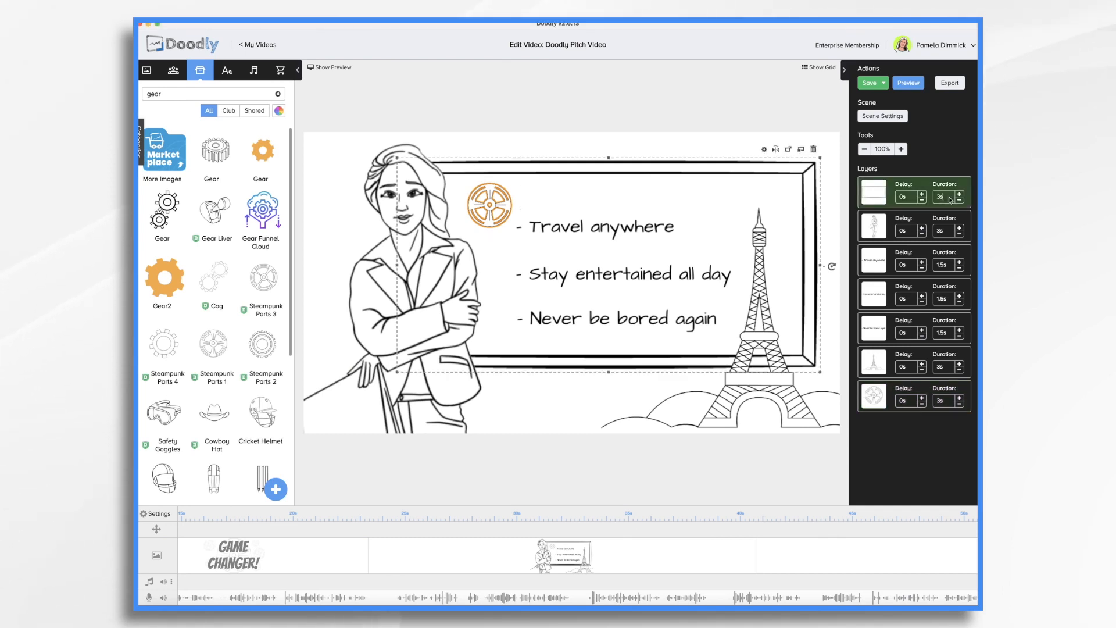
{"action": "left_click", "coordinate": [873, 259]}
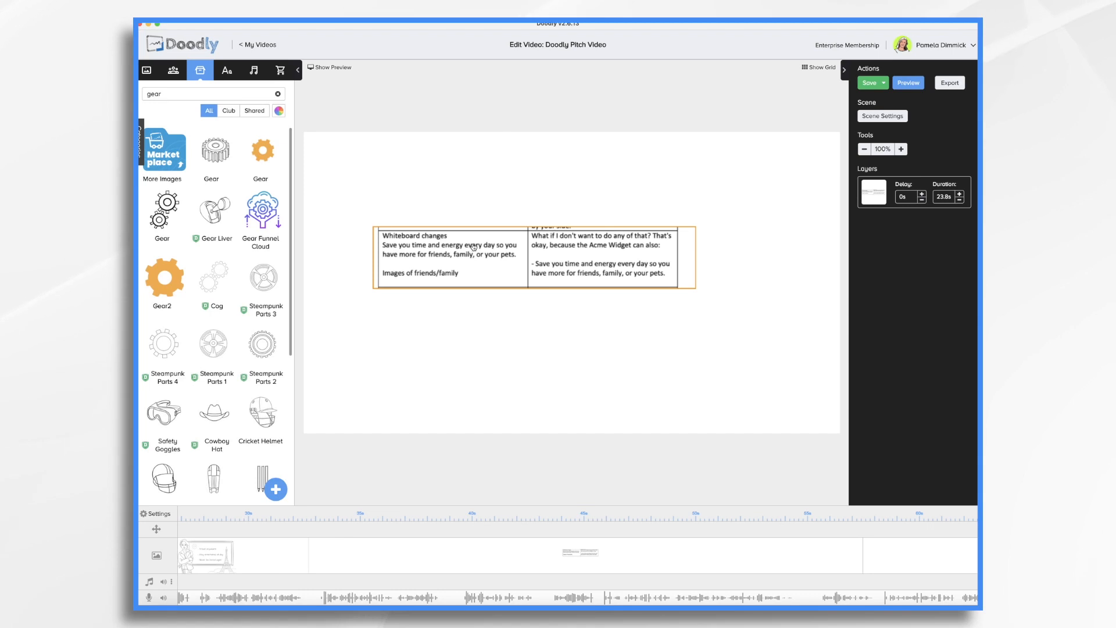
{"action": "mouse_move", "coordinate": [409, 254]}
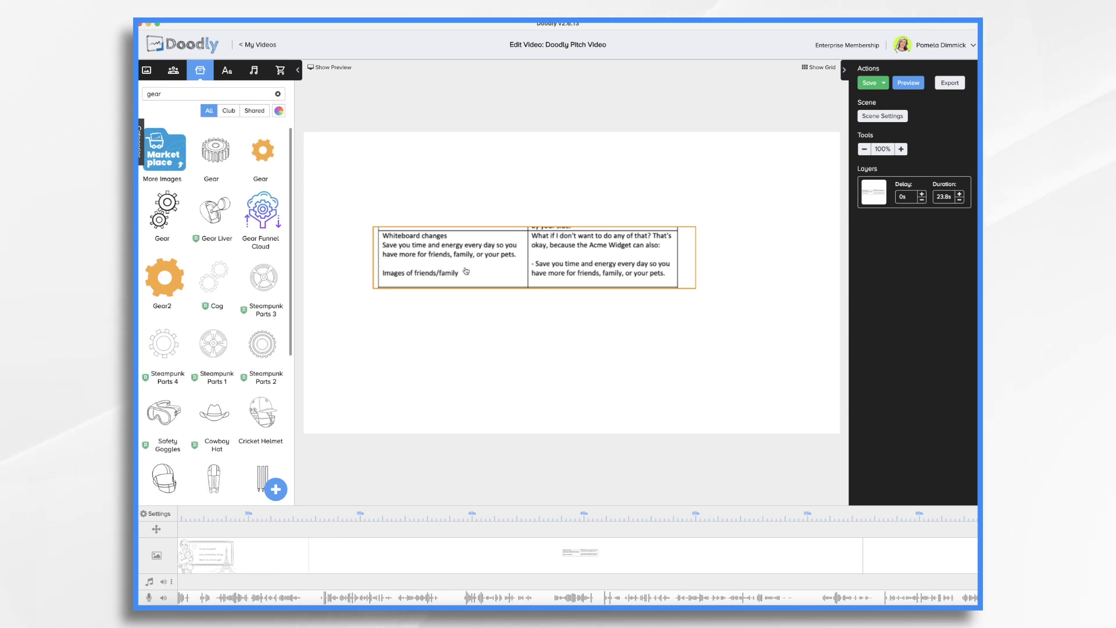
{"action": "mouse_move", "coordinate": [667, 276]}
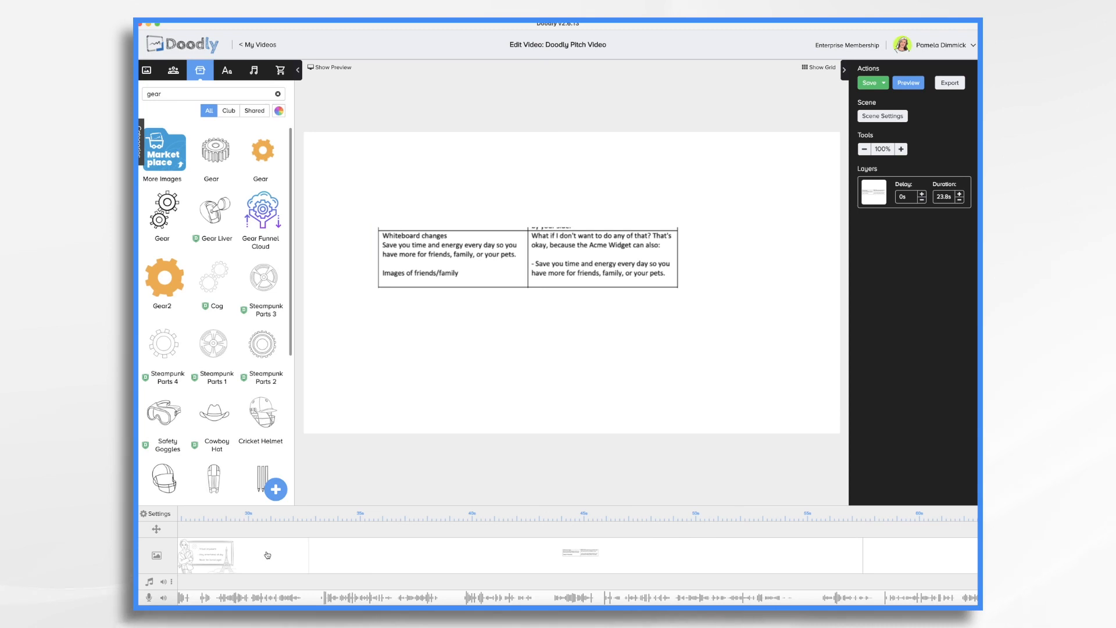
{"action": "mouse_move", "coordinate": [484, 306]}
{"action": "type", "text": "fam"}
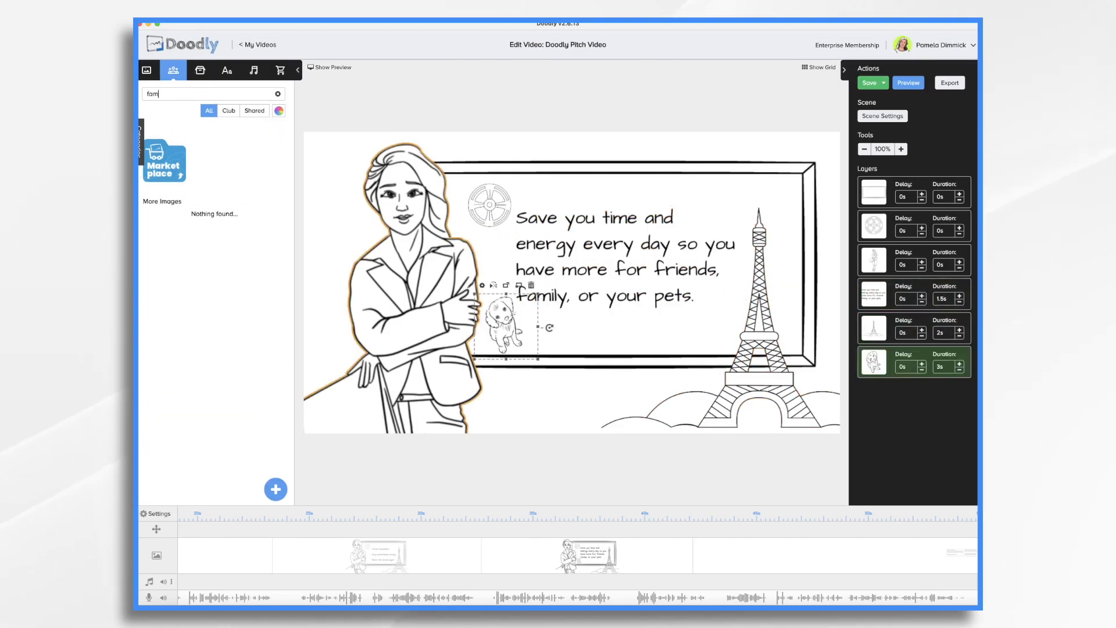
- Remove the unwanted drawing from the benefit scene and confirm with Ok
{"action": "left_click", "coordinate": [530, 285]}
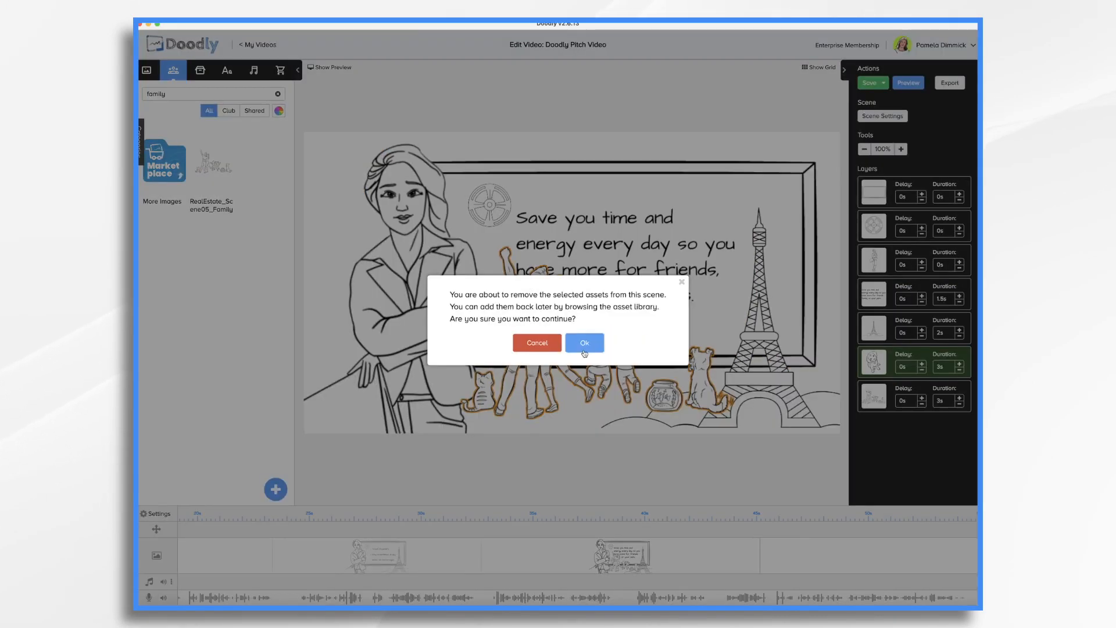
{"action": "left_click", "coordinate": [584, 342]}
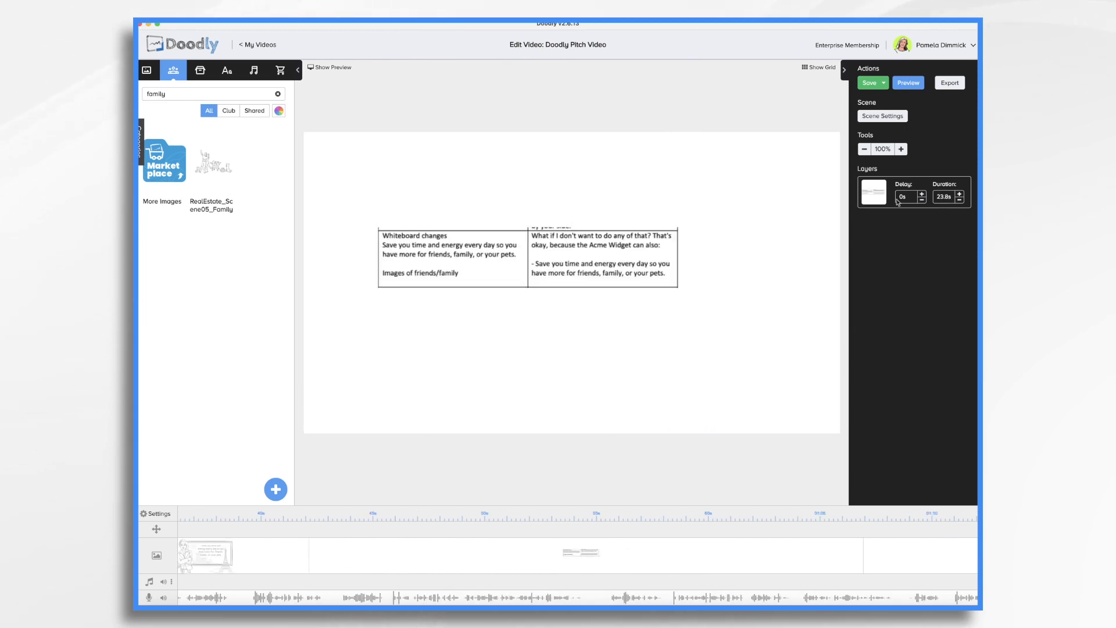
{"action": "mouse_move", "coordinate": [705, 237]}
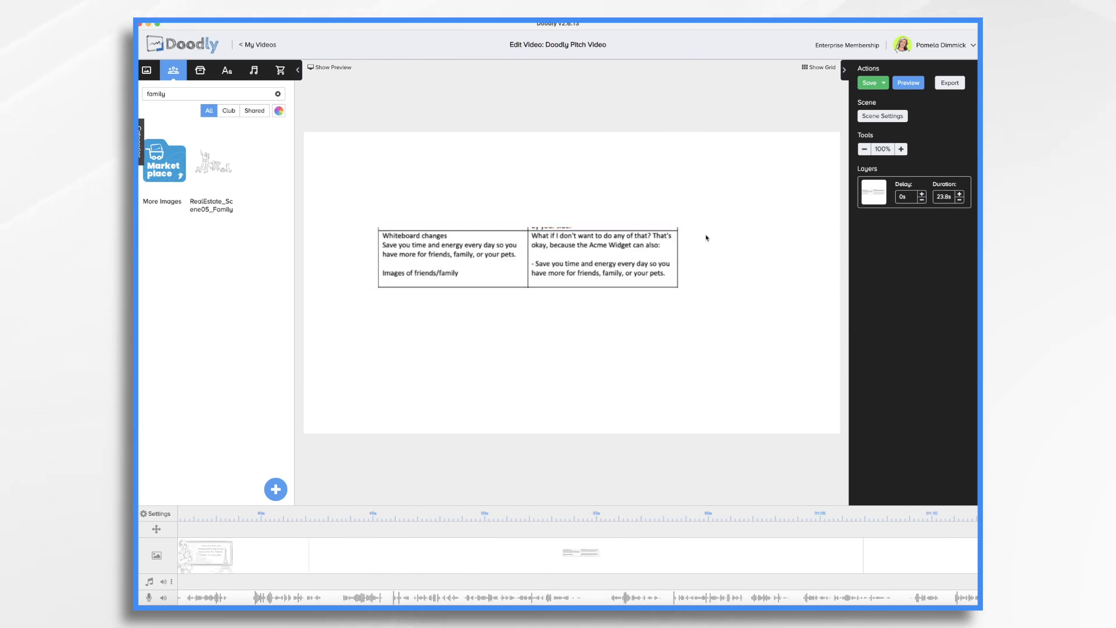
{"action": "mouse_move", "coordinate": [611, 535]}
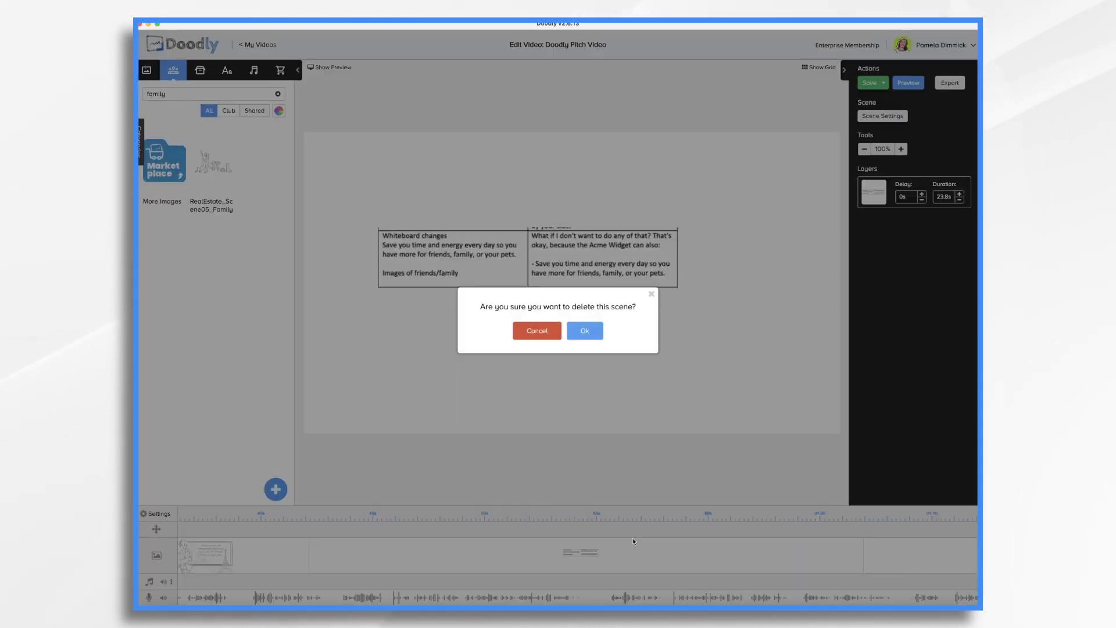
- Confirm deleting the script-table scene, then move on to the product-and-graphs scene
{"action": "left_click", "coordinate": [583, 330]}
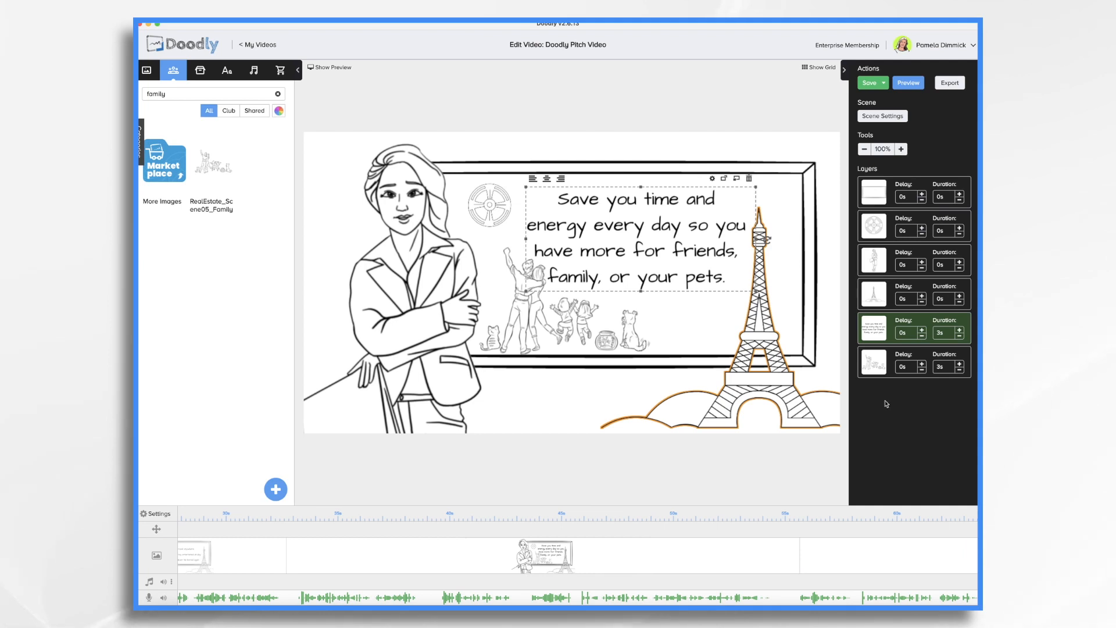
{"action": "mouse_move", "coordinate": [872, 553]}
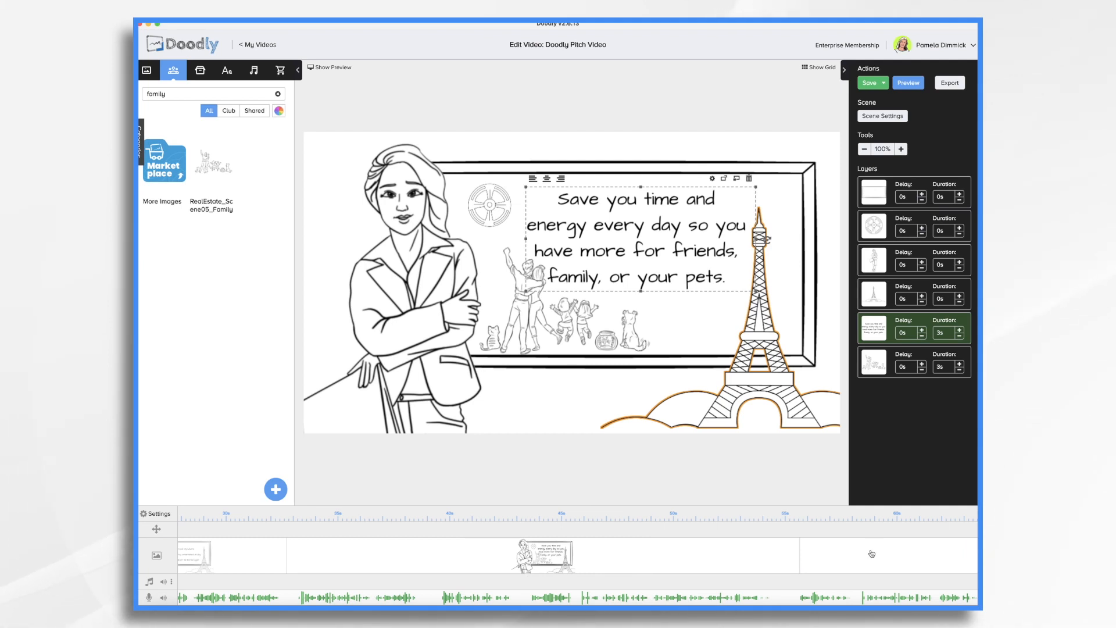
{"action": "left_click", "coordinate": [870, 555]}
{"action": "type", "text": "do"}
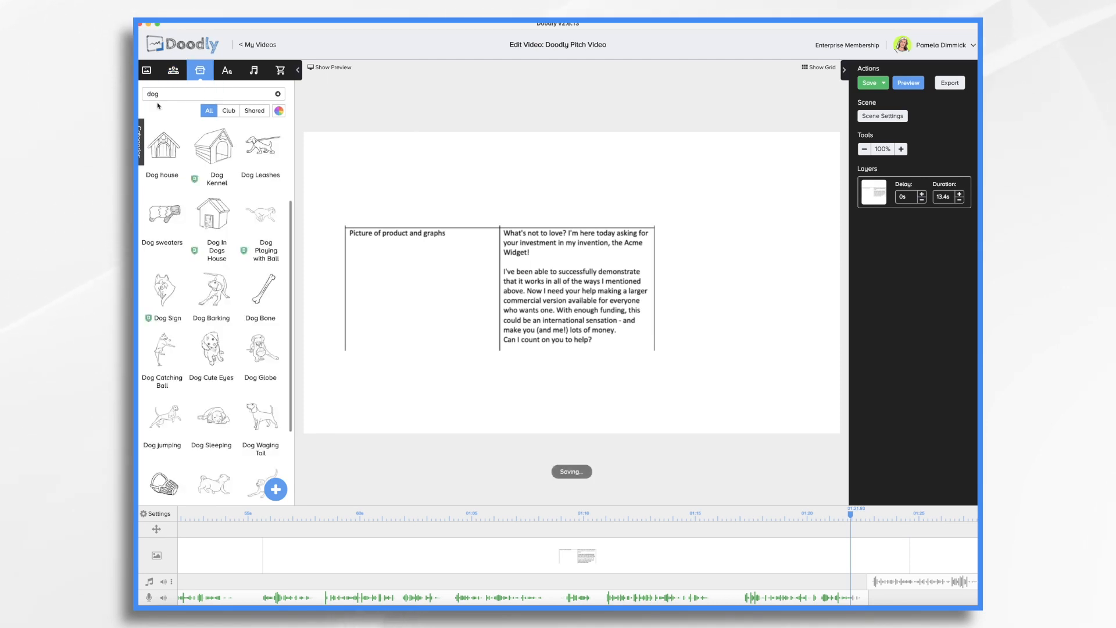
- Search 'gear' for the wheel, add the 'Acme Widgets' caption, and select the call-to-action scene
{"action": "type", "text": "gear"}
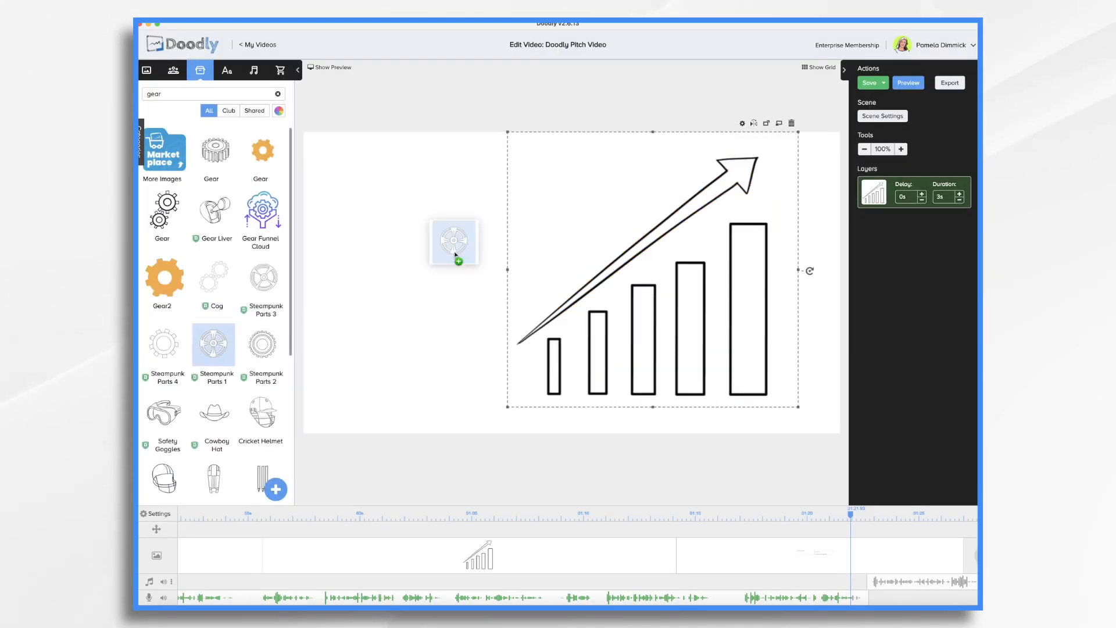
{"action": "left_click", "coordinate": [227, 70]}
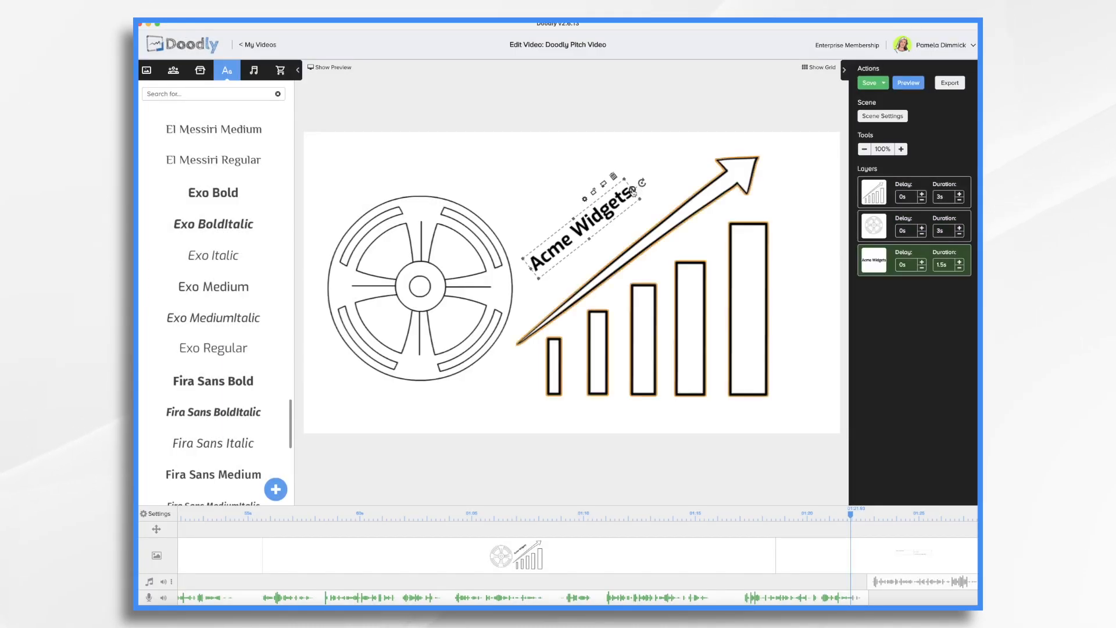
{"action": "left_click", "coordinate": [417, 285]}
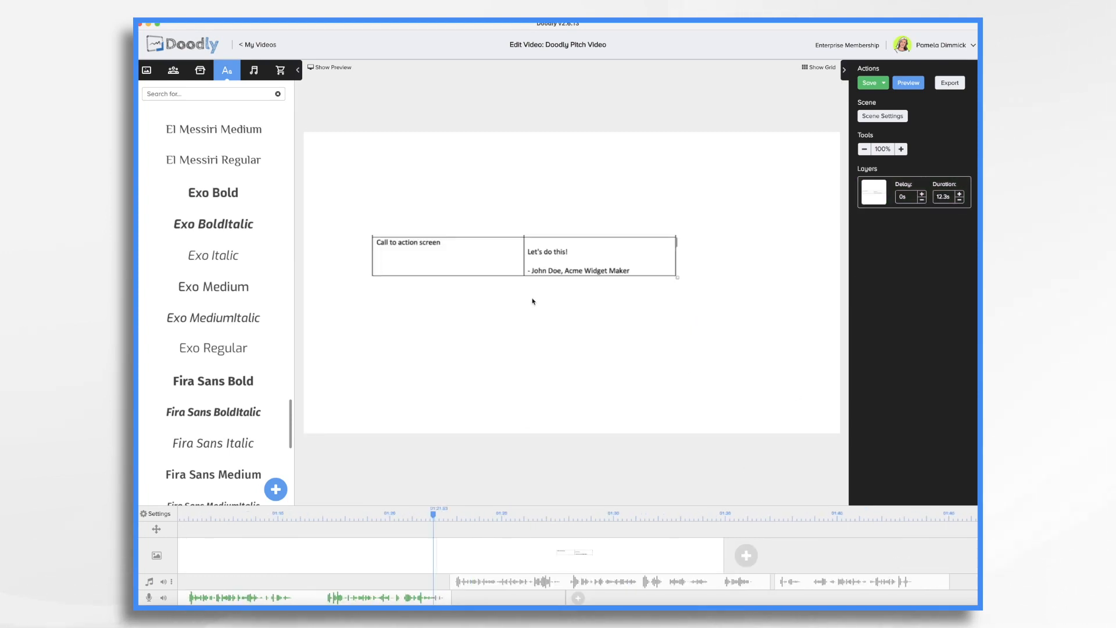
- Reuse the GAME CHANGER scene's gears here and delete the script table, confirming Ok
{"action": "left_click", "coordinate": [600, 256]}
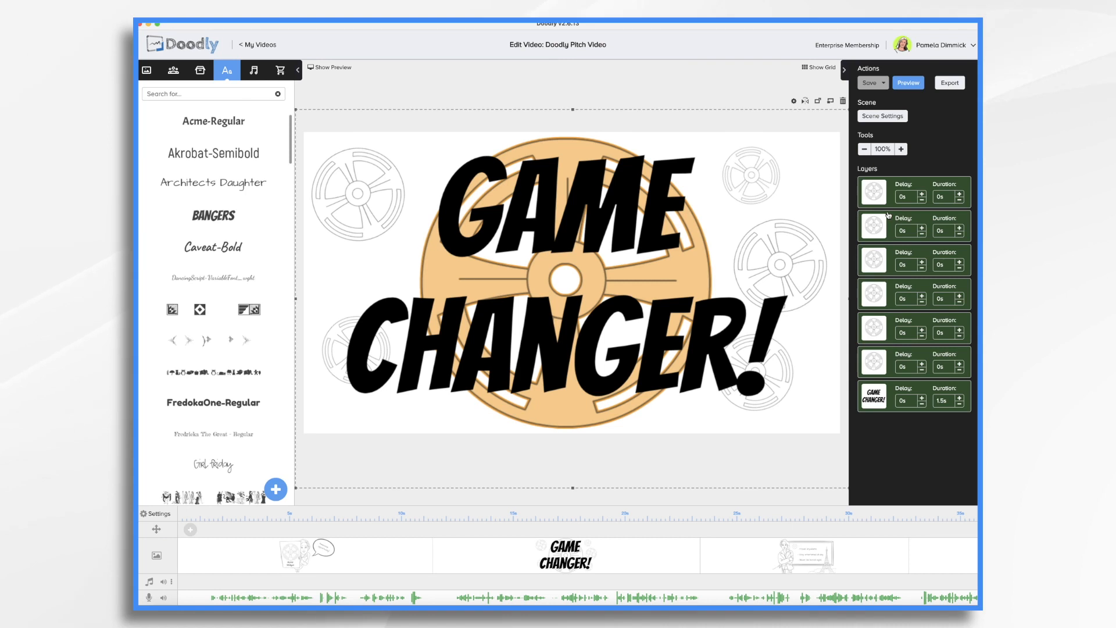
{"action": "mouse_move", "coordinate": [906, 565]}
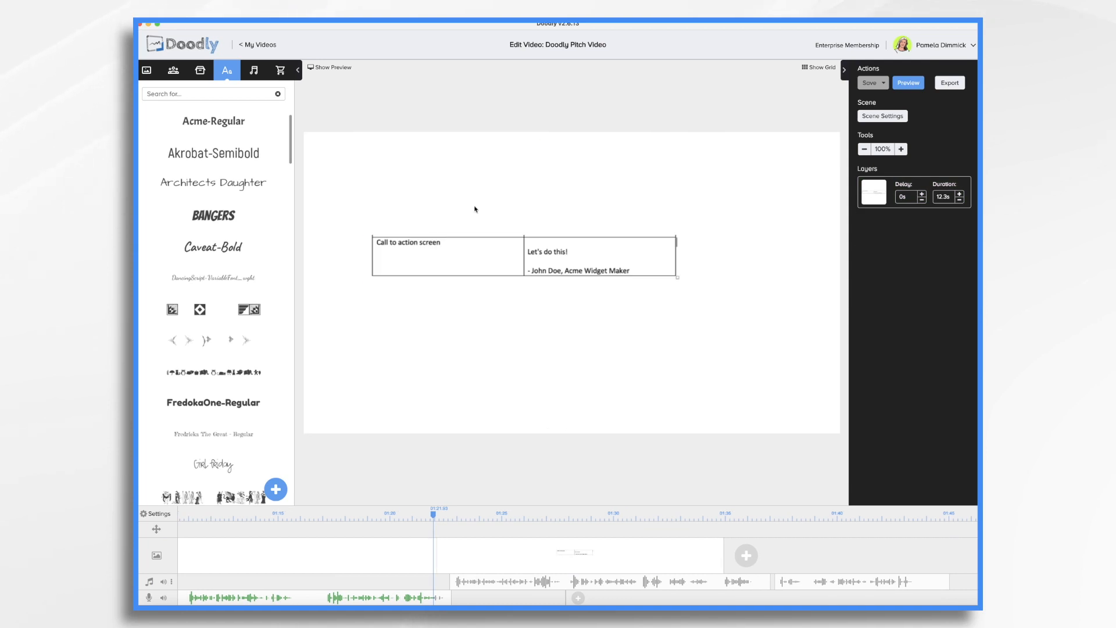
{"action": "left_click", "coordinate": [679, 227]}
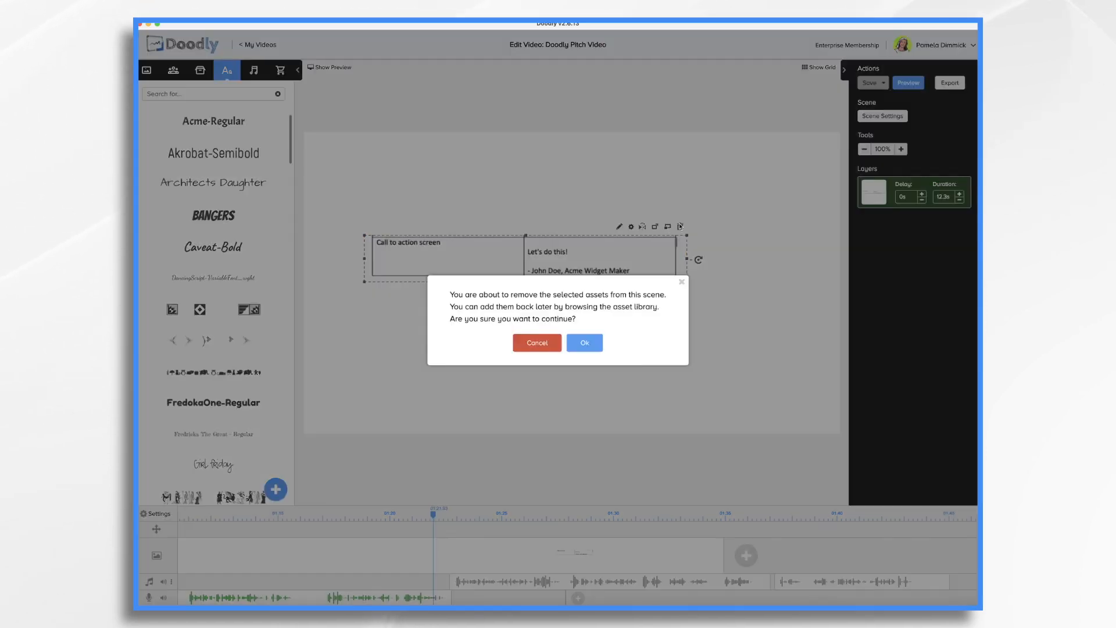
{"action": "left_click", "coordinate": [584, 341]}
{"action": "type", "text": "www.Ac"}
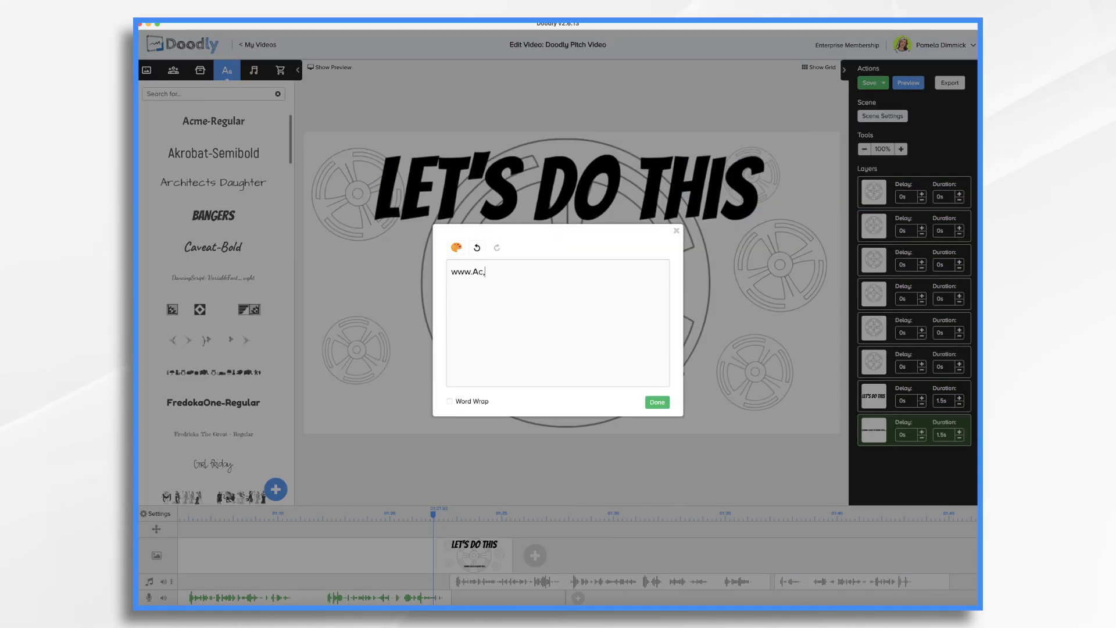
- Finish the web address, reposition the thumbs-up woman, add 'JANE JONES' name and phone captions, and save
{"action": "left_click", "coordinate": [656, 402]}
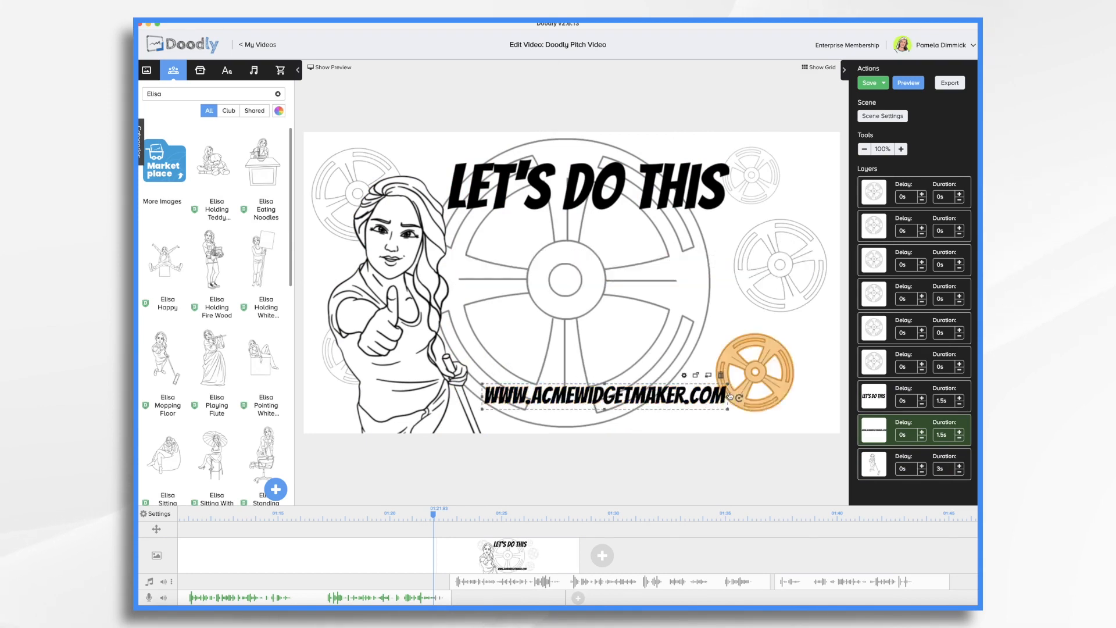
{"action": "left_click", "coordinate": [873, 190]}
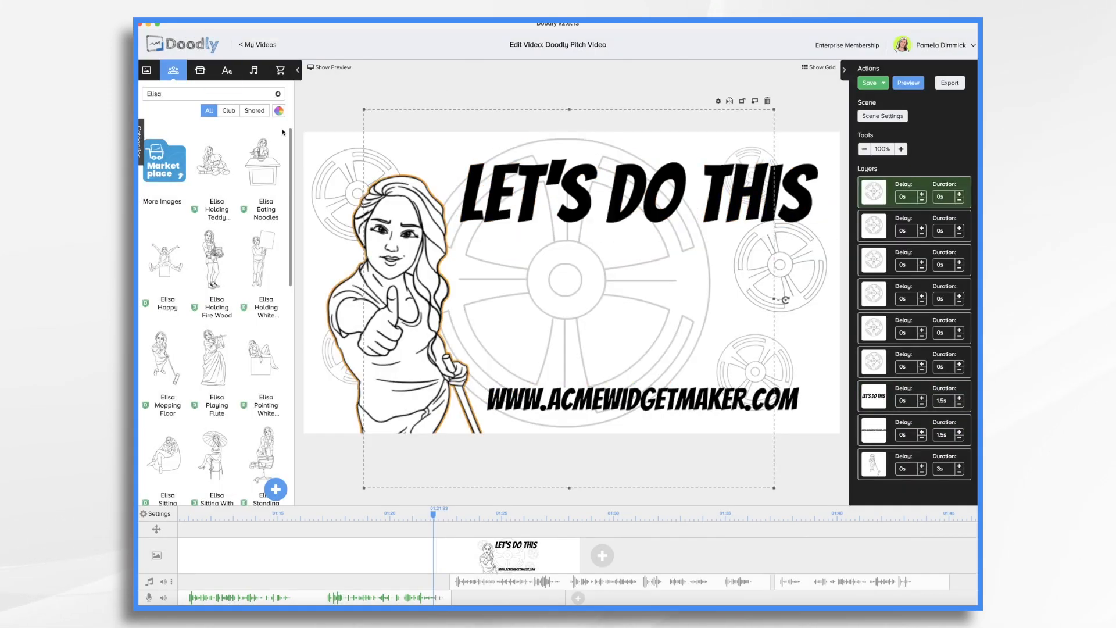
{"action": "left_click", "coordinate": [227, 70]}
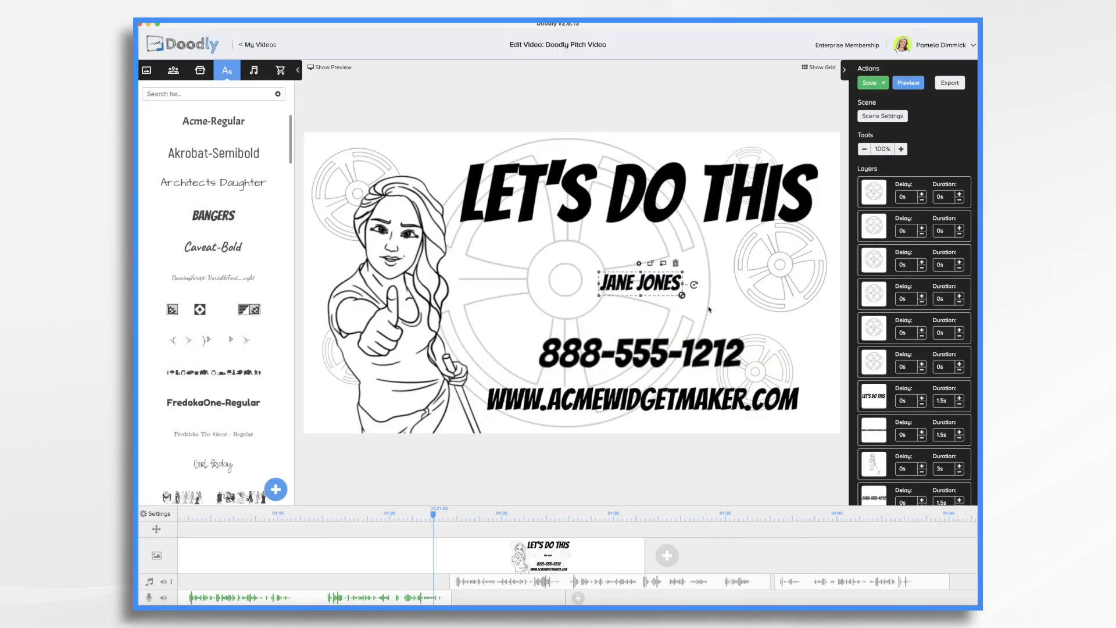
{"action": "left_click", "coordinate": [200, 69]}
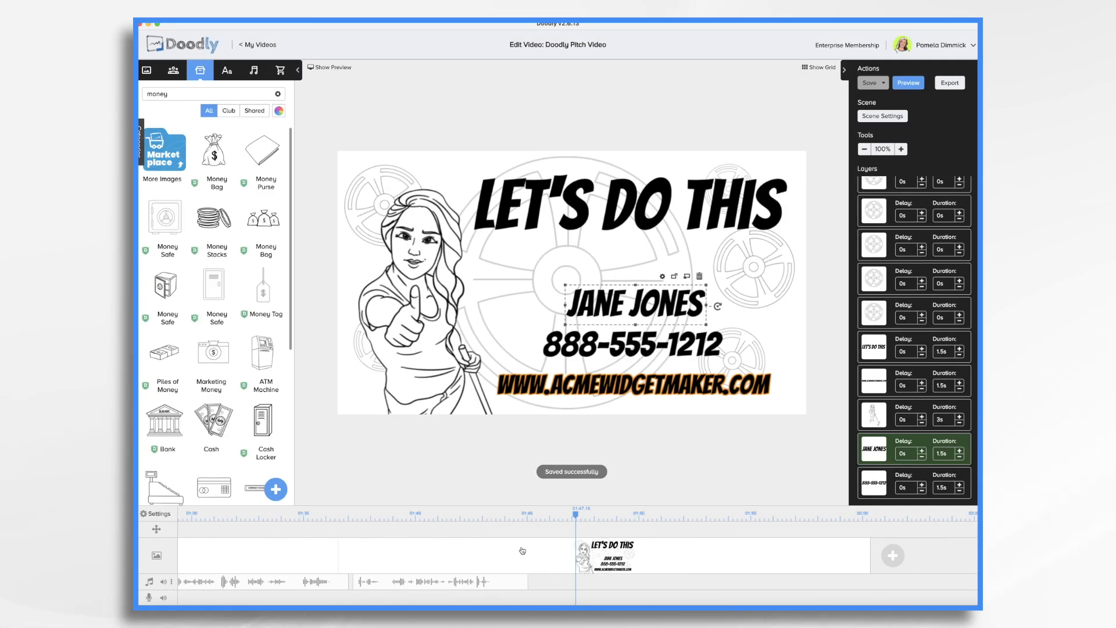